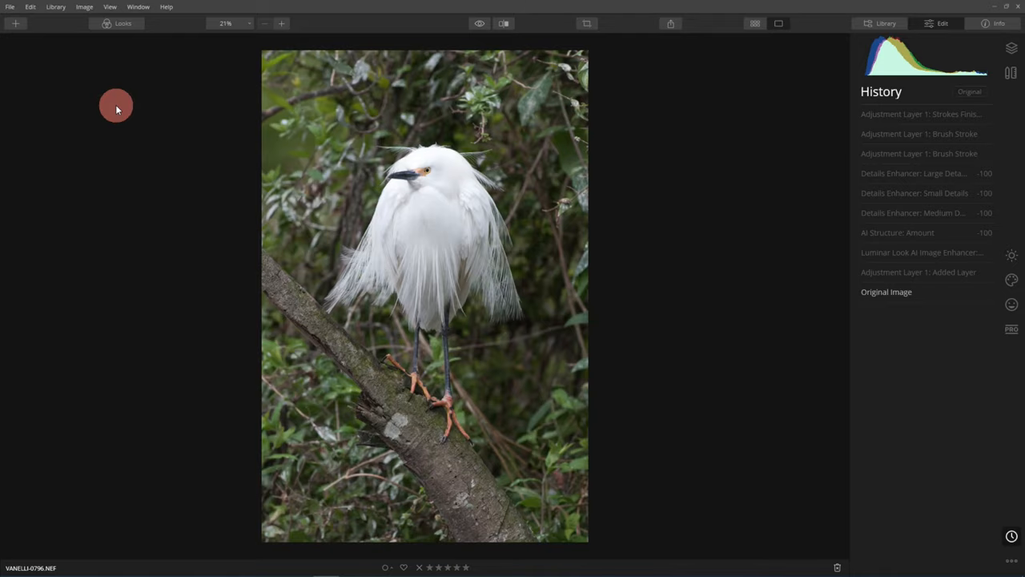
{"action": "mouse_move", "coordinate": [481, 128]}
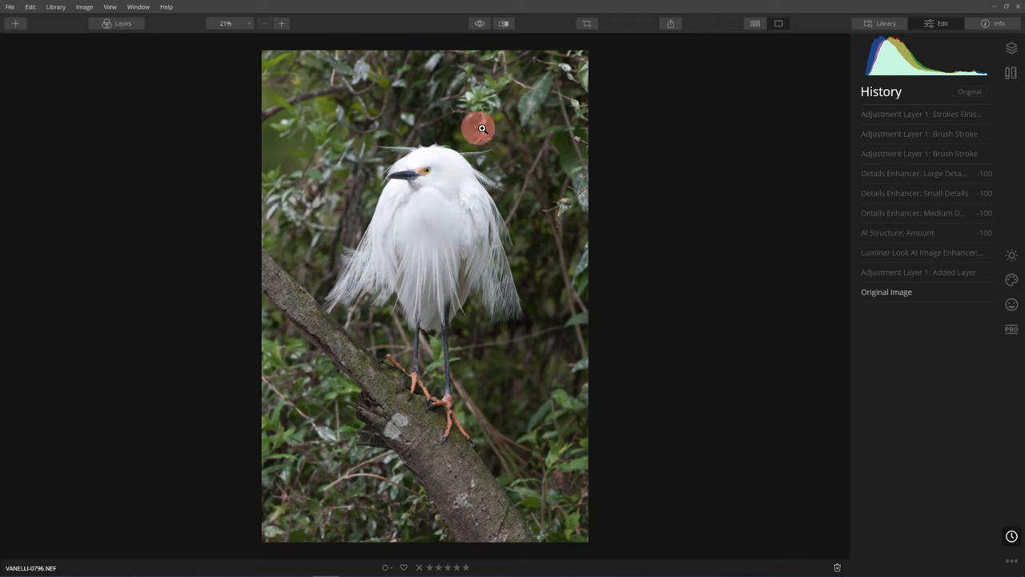
{"action": "mouse_move", "coordinate": [638, 143]}
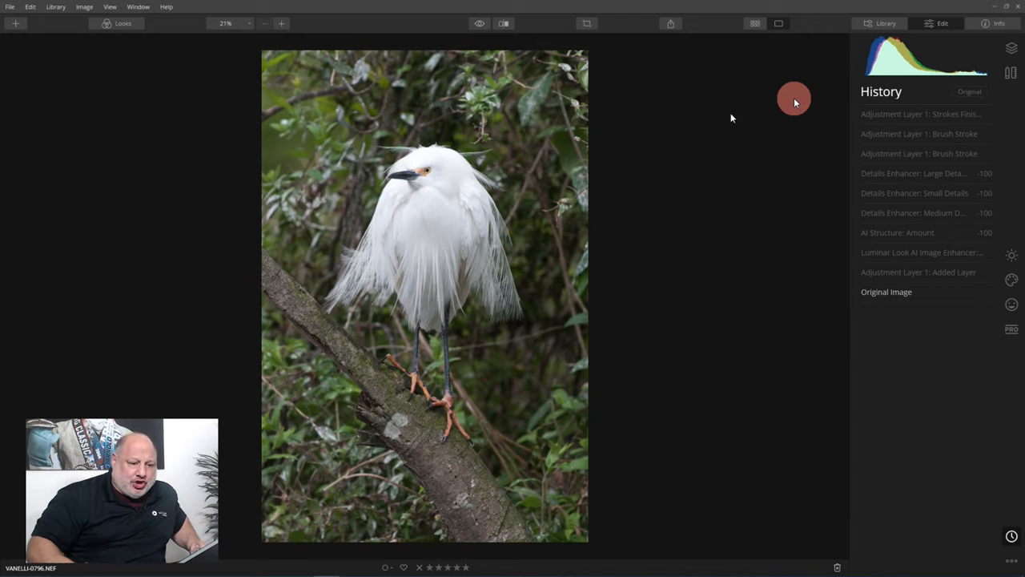
Add a new empty adjustment layer above the egret photo from the Layers panel.
{"action": "left_click", "coordinate": [1012, 73]}
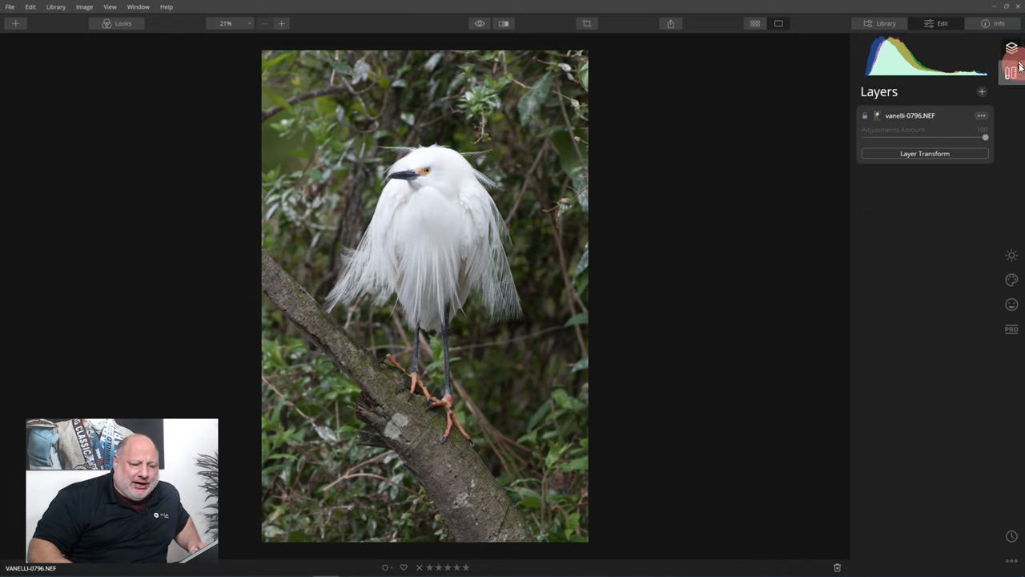
{"action": "left_click", "coordinate": [980, 91]}
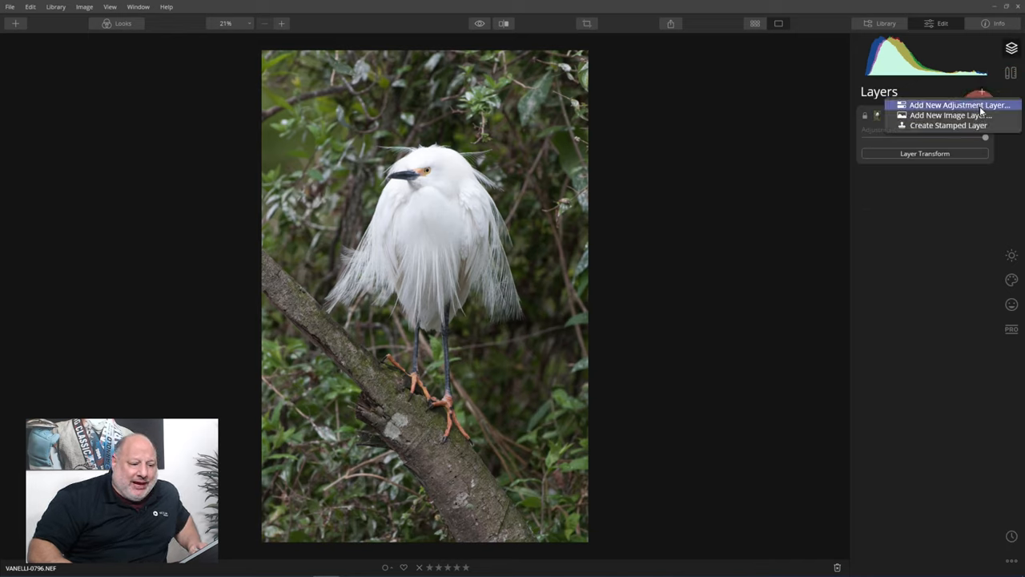
{"action": "left_click", "coordinate": [958, 106]}
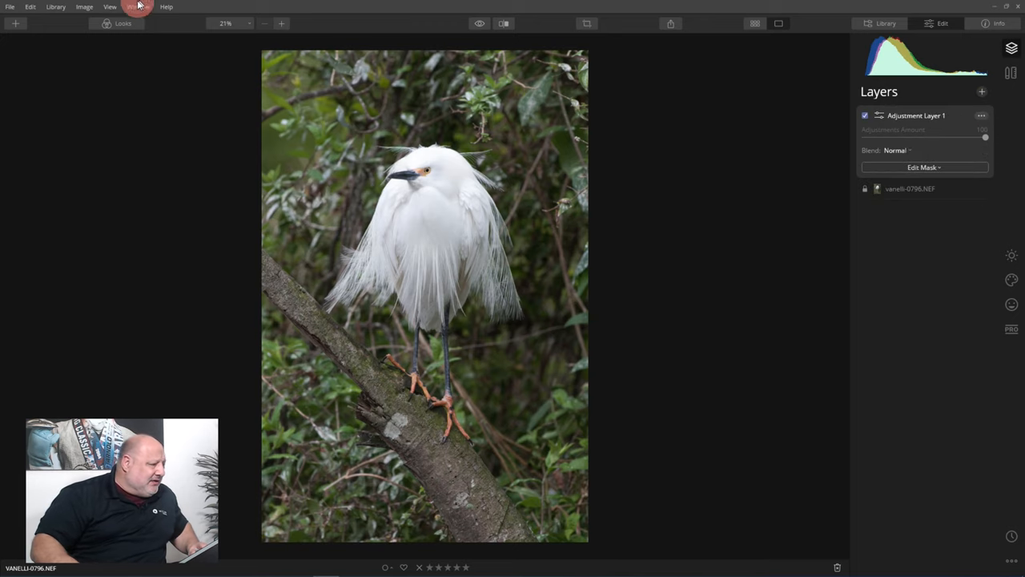
Set Small and Medium Details and AI Structure Amount to -100 to soften the egret.
{"action": "left_click", "coordinate": [121, 23]}
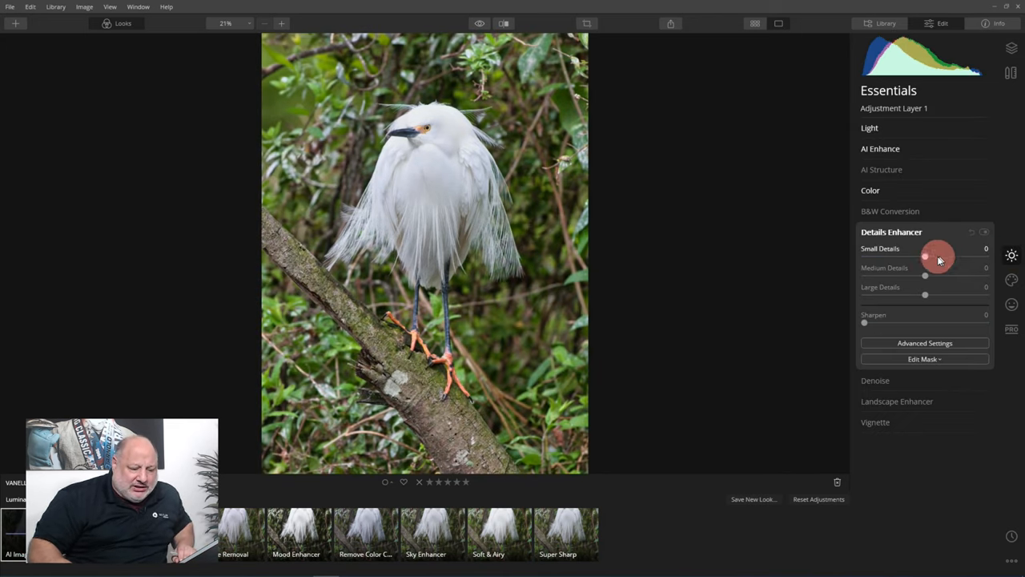
{"action": "left_click_drag", "start_coordinate": [937, 257], "coordinate": [865, 256]}
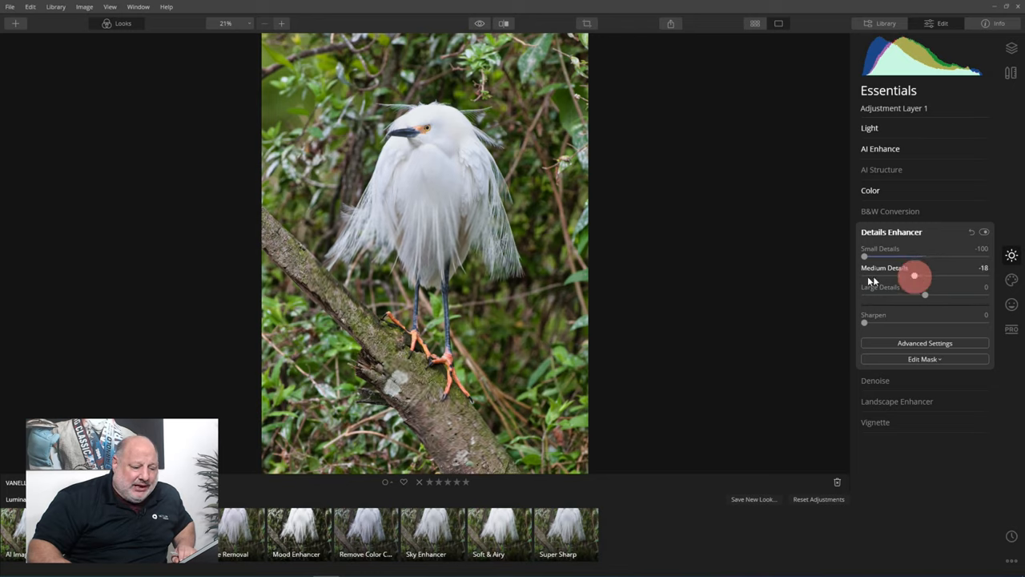
{"action": "left_click_drag", "start_coordinate": [926, 276], "coordinate": [863, 275]}
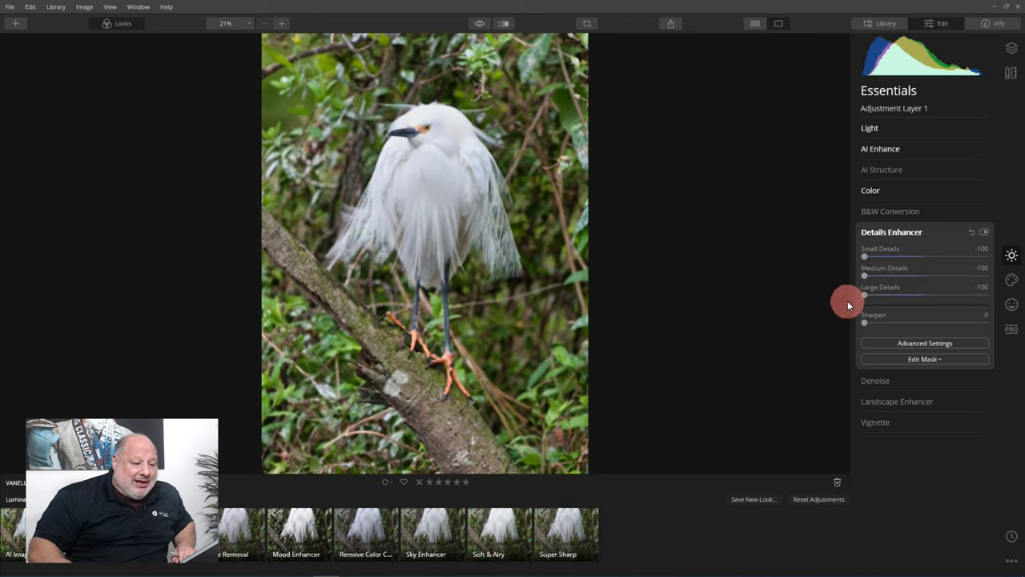
{"action": "left_click", "coordinate": [882, 170]}
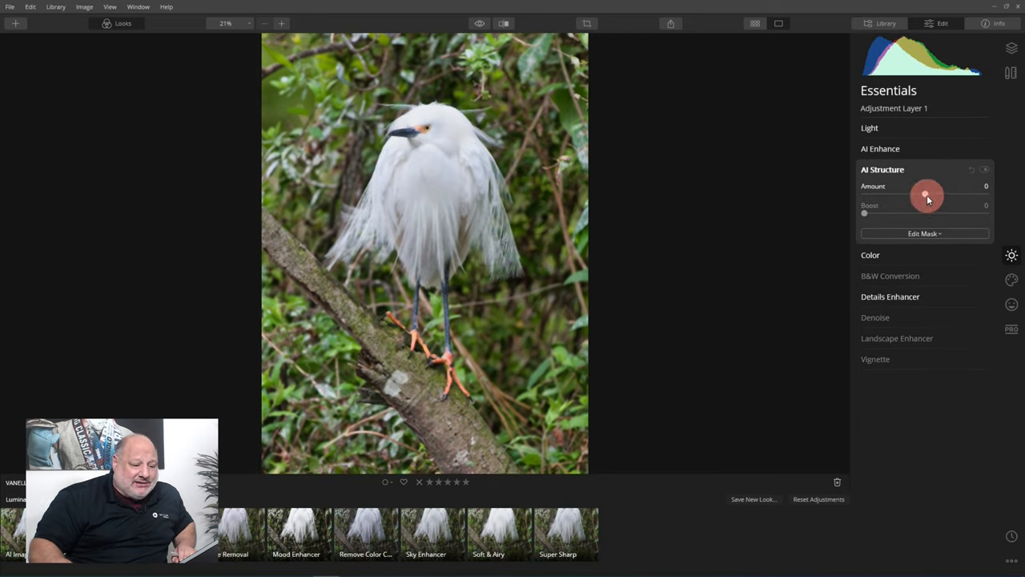
{"action": "left_click_drag", "start_coordinate": [926, 195], "coordinate": [866, 196]}
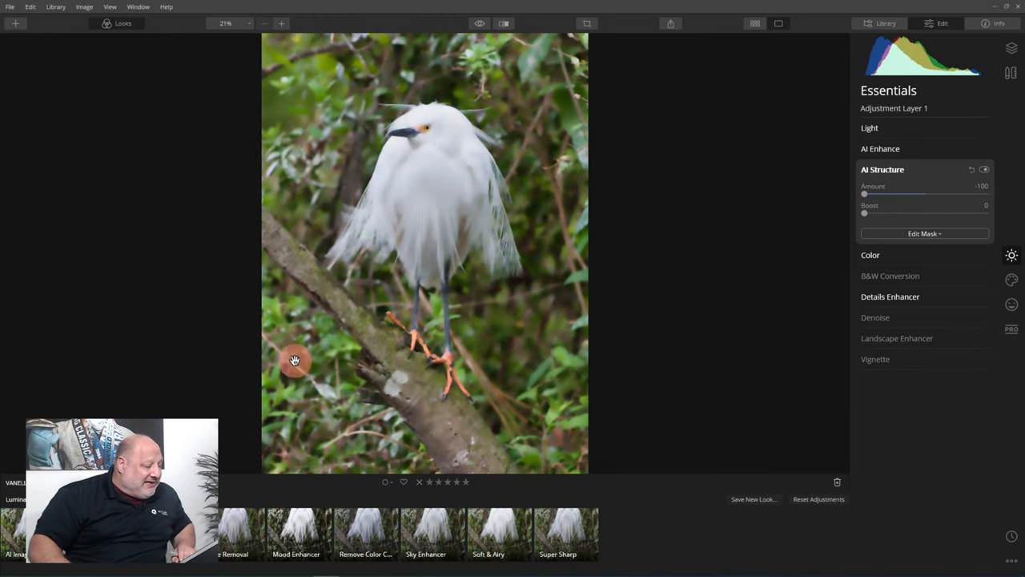
{"action": "mouse_move", "coordinate": [269, 159]}
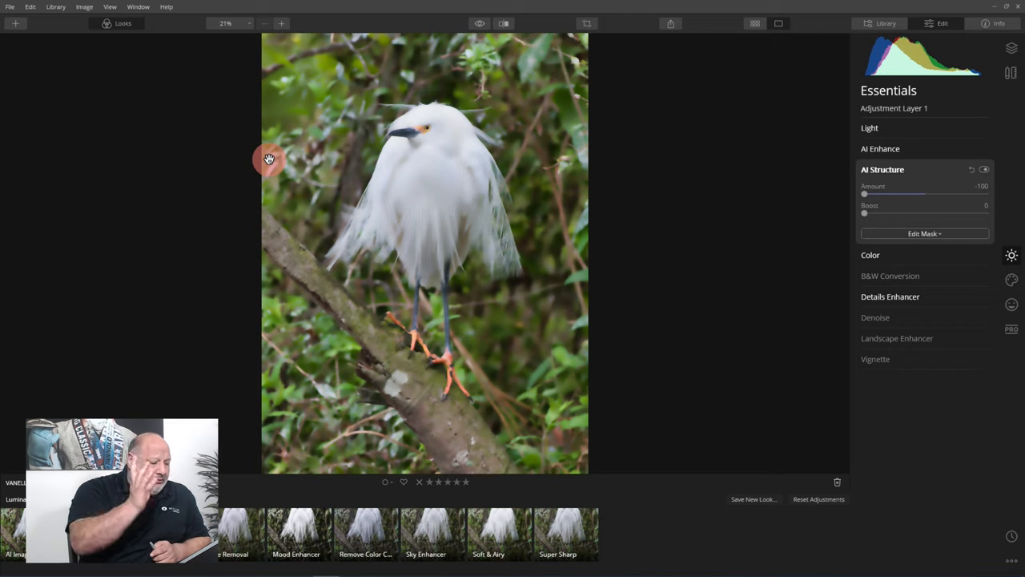
{"action": "mouse_move", "coordinate": [440, 196]}
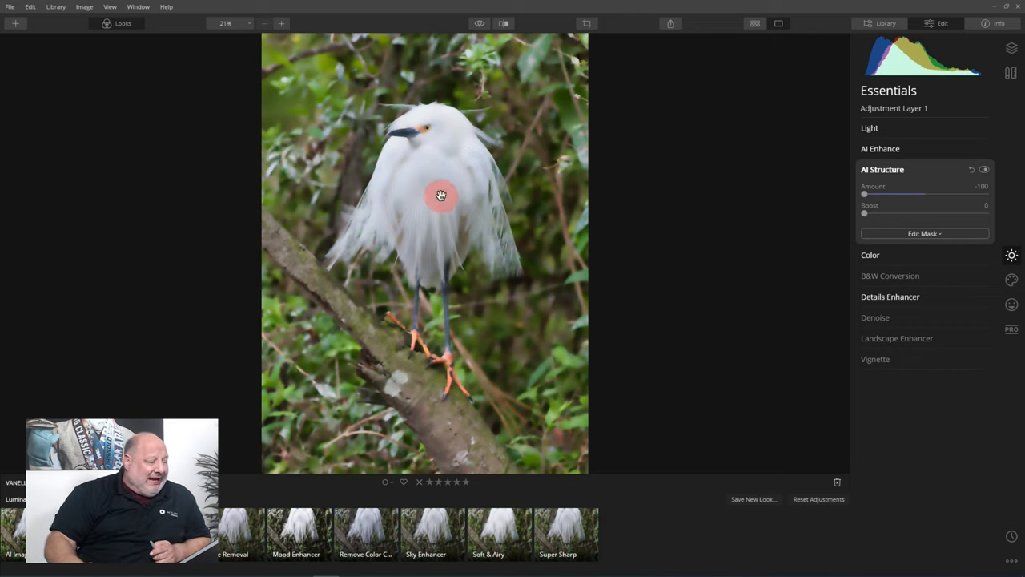
{"action": "mouse_move", "coordinate": [431, 128]}
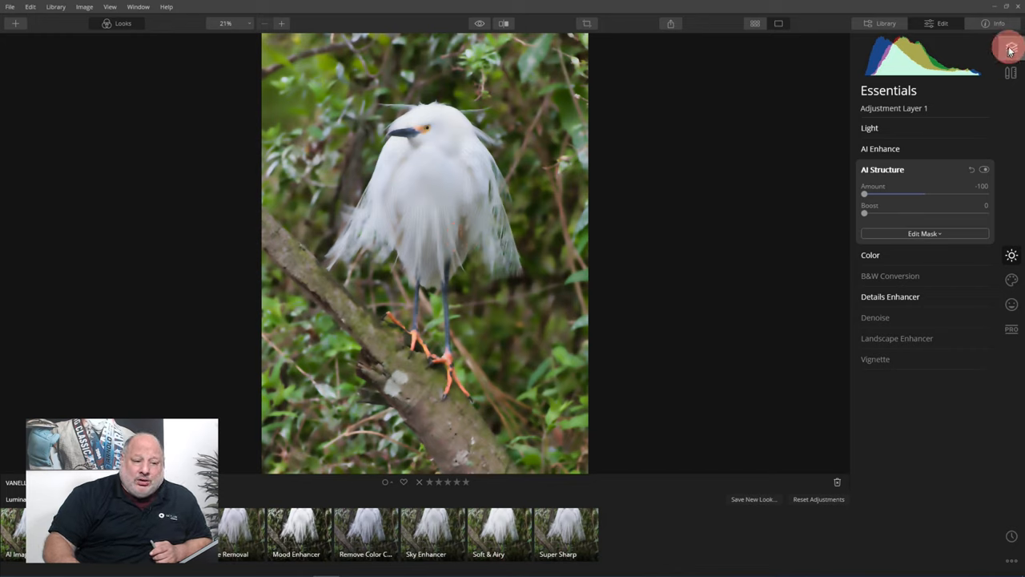
Start a hand-painted Brush mask on the softening adjustment layer.
{"action": "left_click", "coordinate": [1009, 48]}
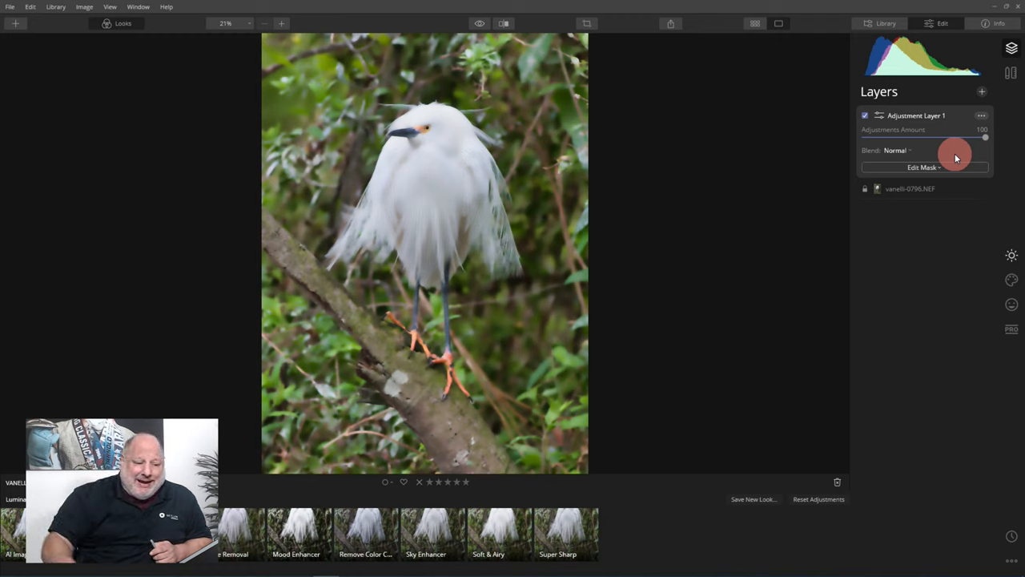
{"action": "left_click", "coordinate": [922, 167]}
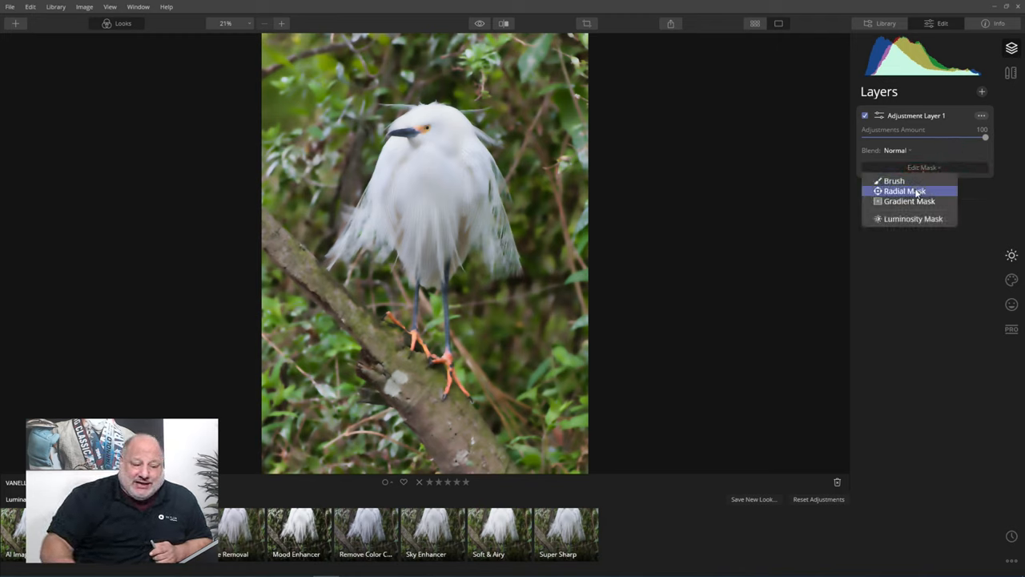
{"action": "left_click", "coordinate": [894, 179]}
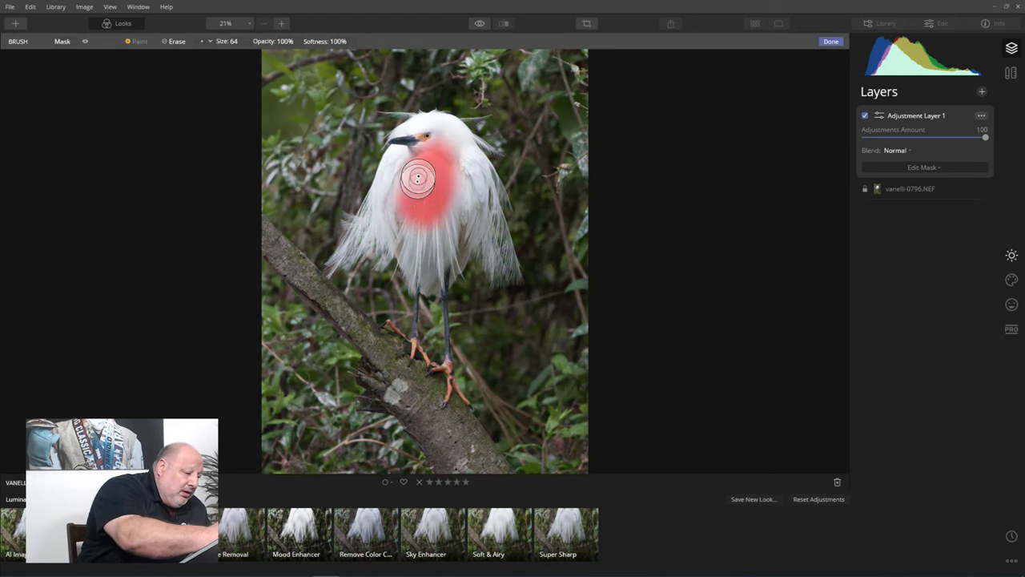
Paint the softening mask across the egret's plumage and body.
{"action": "left_click", "coordinate": [417, 178]}
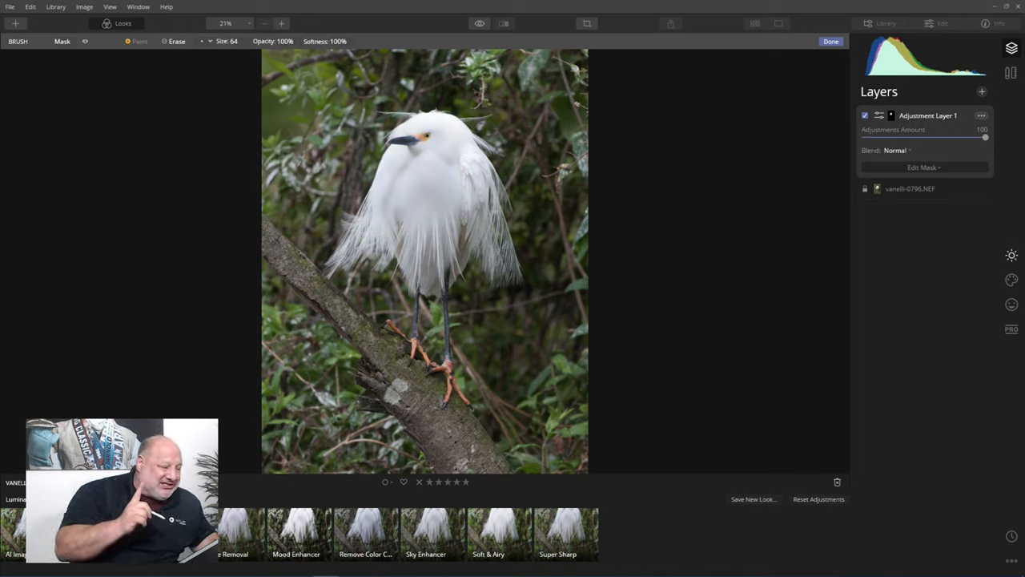
{"action": "left_click_drag", "start_coordinate": [408, 168], "coordinate": [425, 240]}
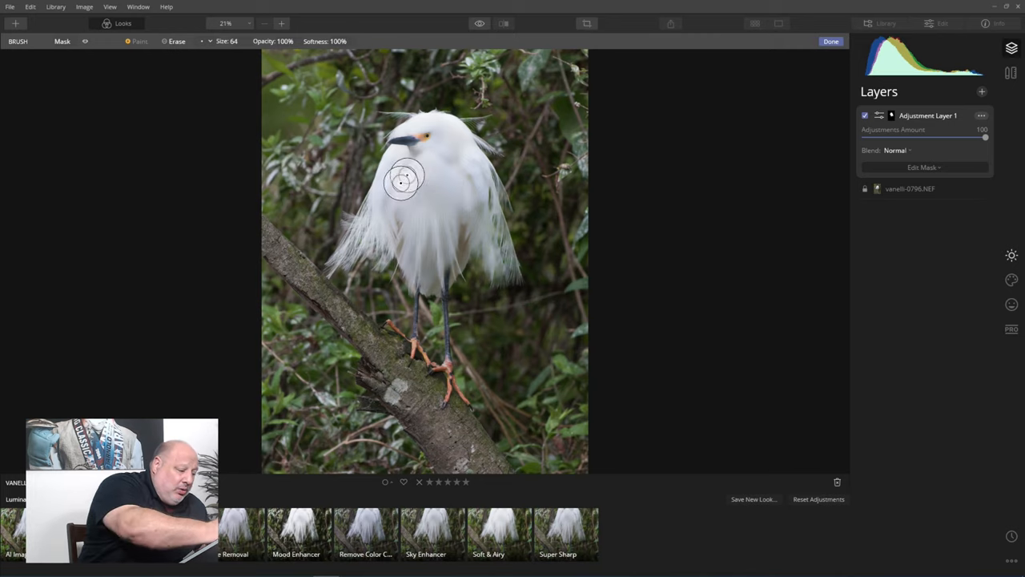
{"action": "left_click_drag", "start_coordinate": [404, 179], "coordinate": [456, 147]}
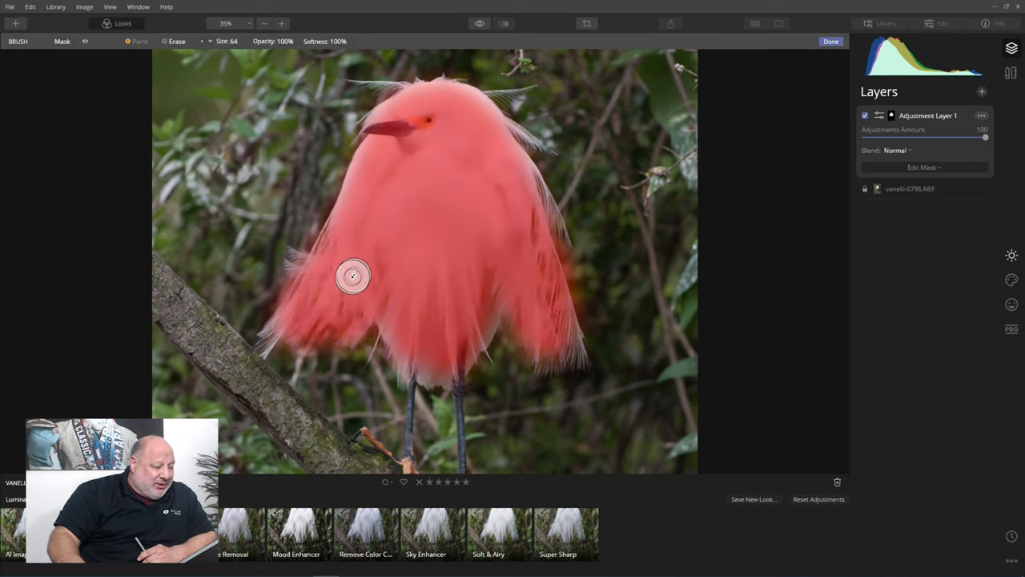
{"action": "mouse_move", "coordinate": [544, 296]}
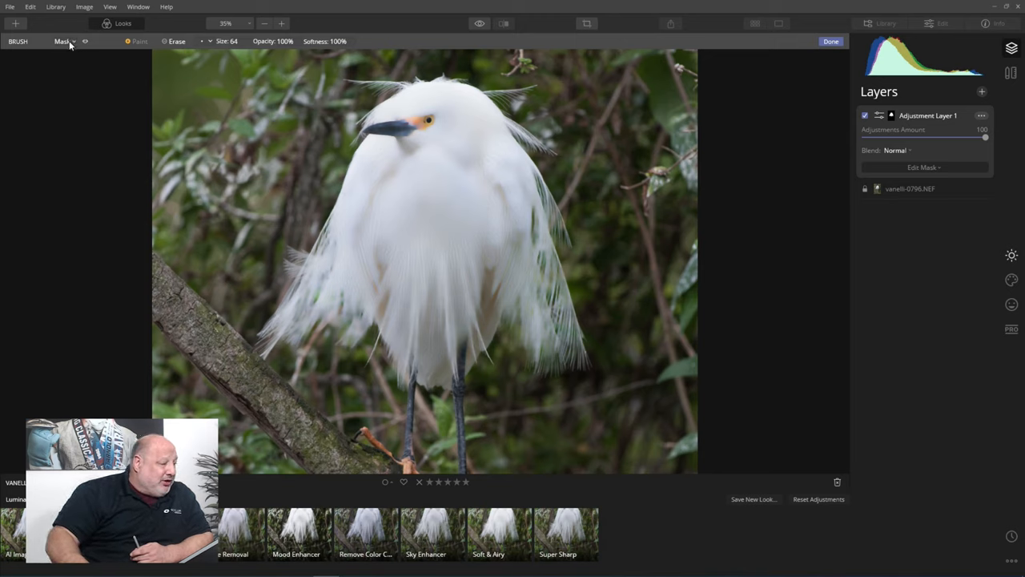
Invert the mask so the softening covers the background instead of the egret.
{"action": "left_click", "coordinate": [64, 42]}
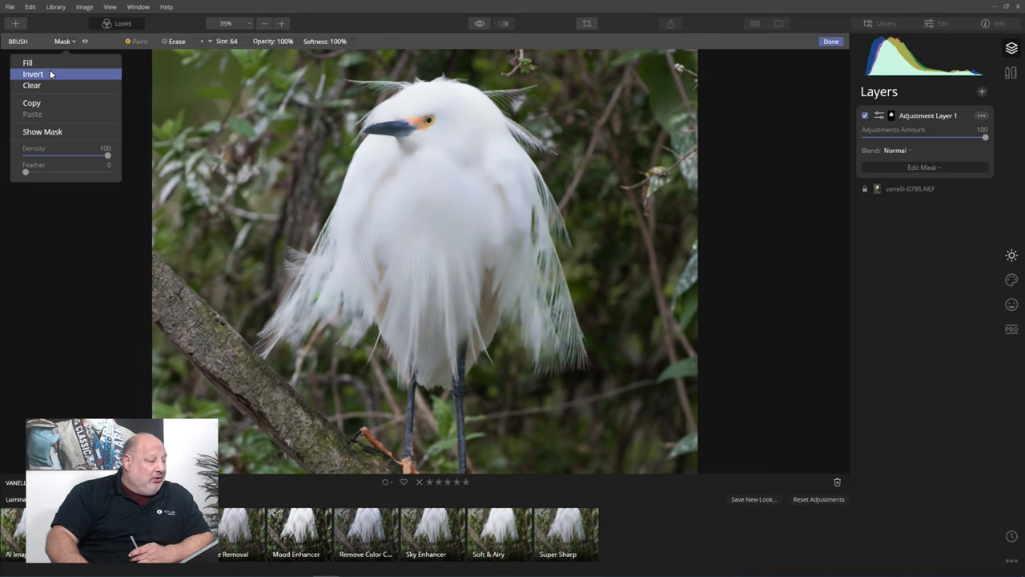
{"action": "left_click", "coordinate": [33, 74]}
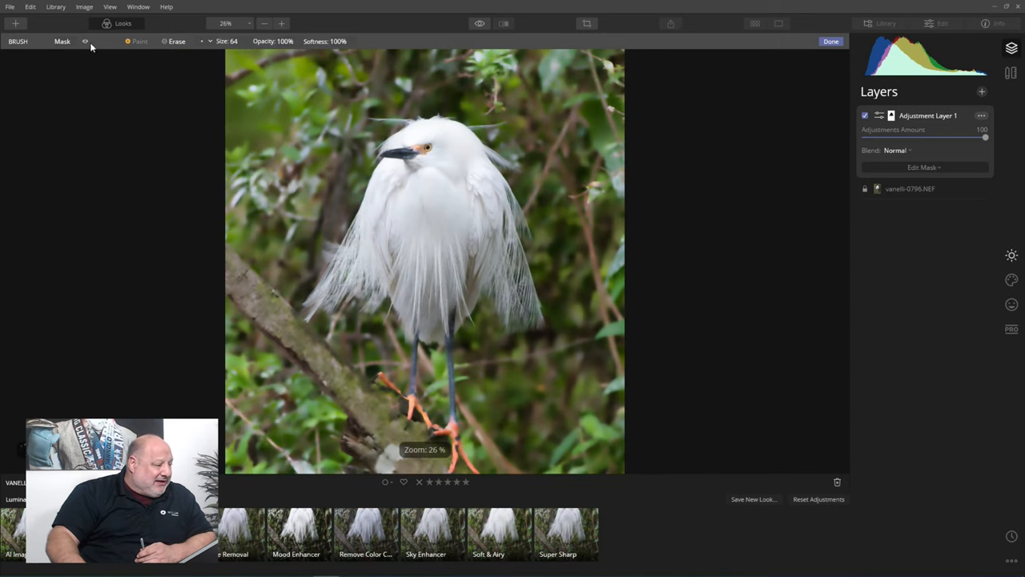
{"action": "left_click", "coordinate": [87, 42]}
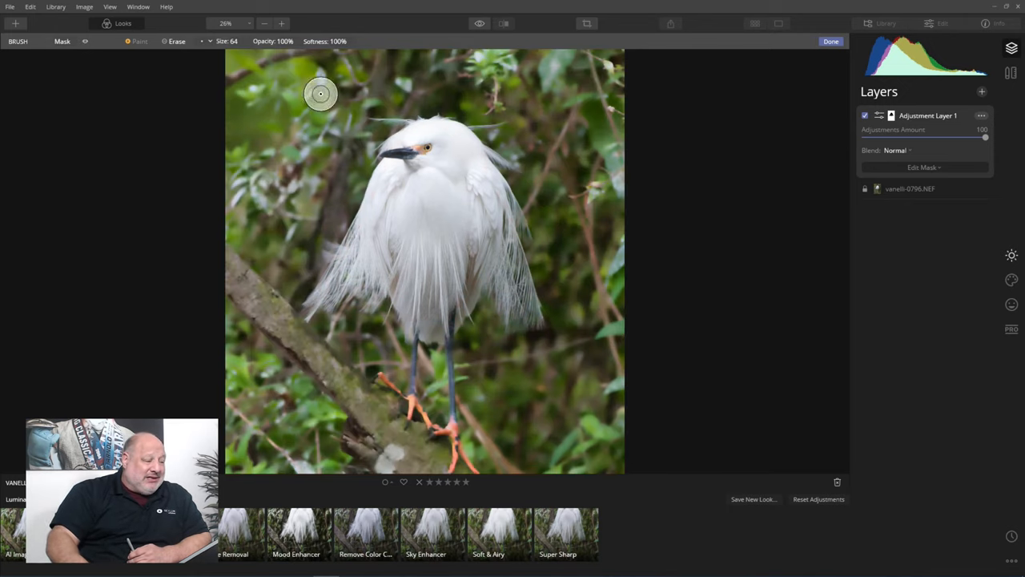
{"action": "mouse_move", "coordinate": [490, 282]}
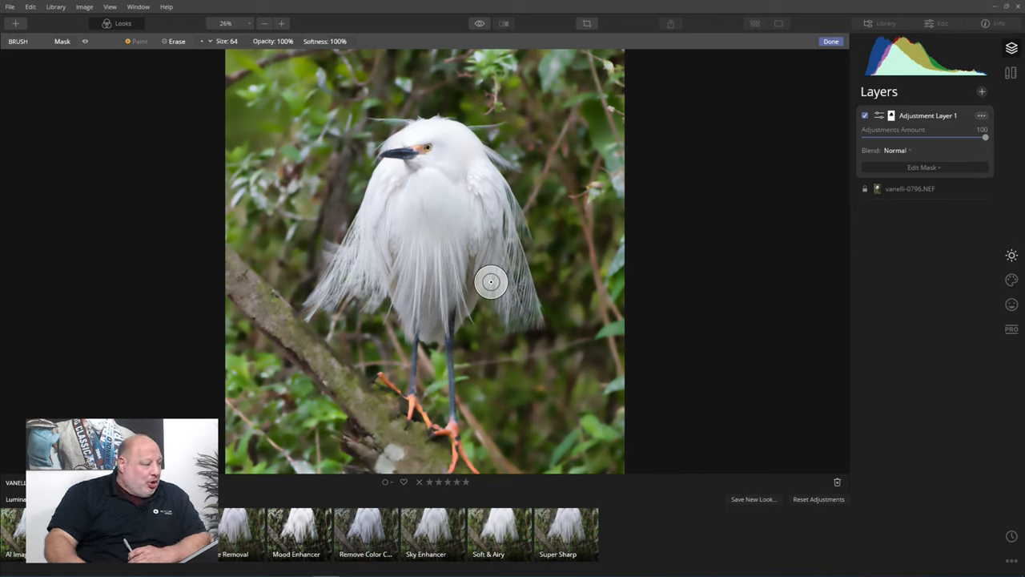
{"action": "mouse_move", "coordinate": [74, 51]}
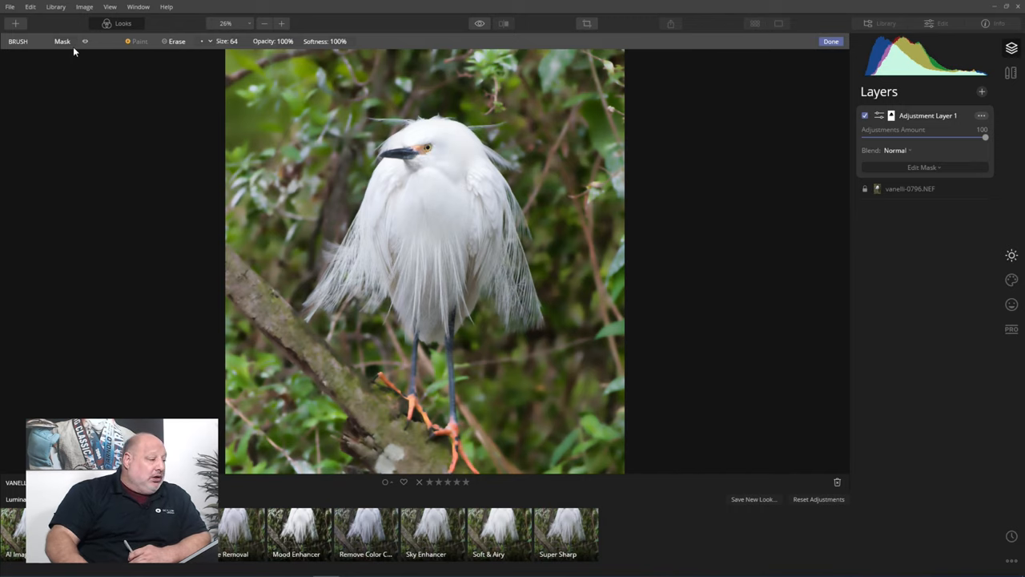
{"action": "left_click", "coordinate": [65, 42]}
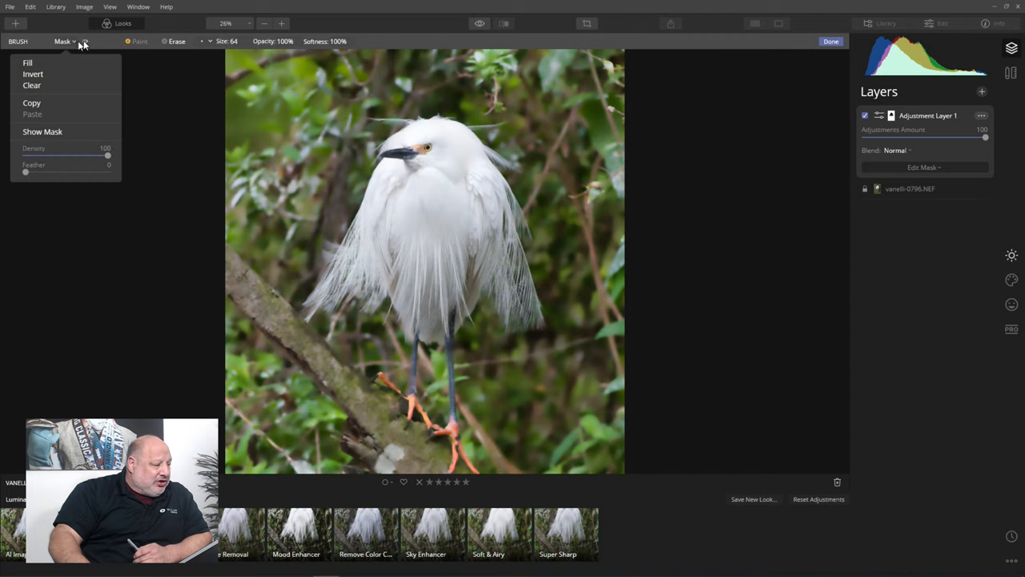
Show the mask overlay and feather the inverted mask's edges for a smoother transition.
{"action": "left_click", "coordinate": [42, 131]}
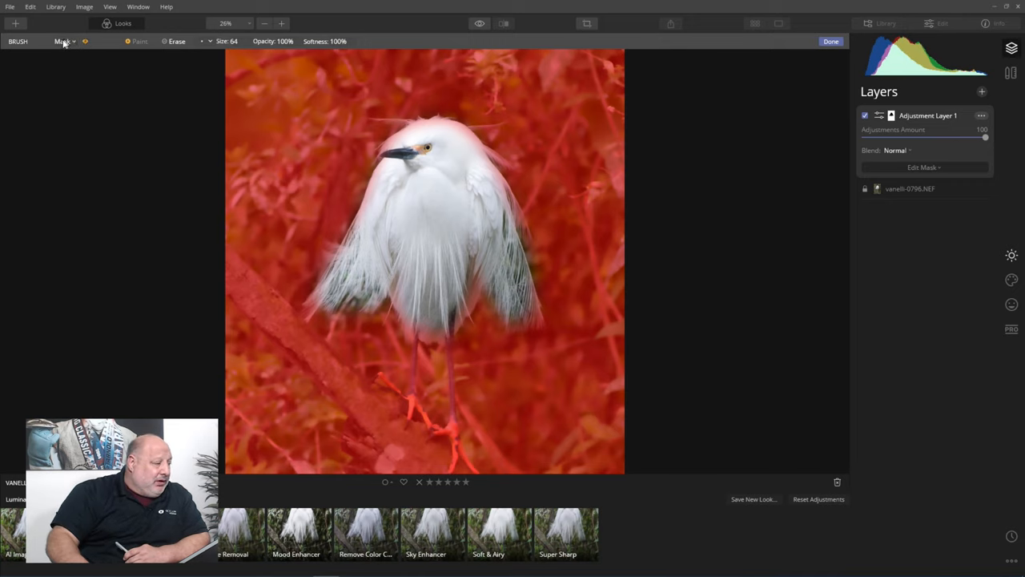
{"action": "left_click", "coordinate": [64, 42]}
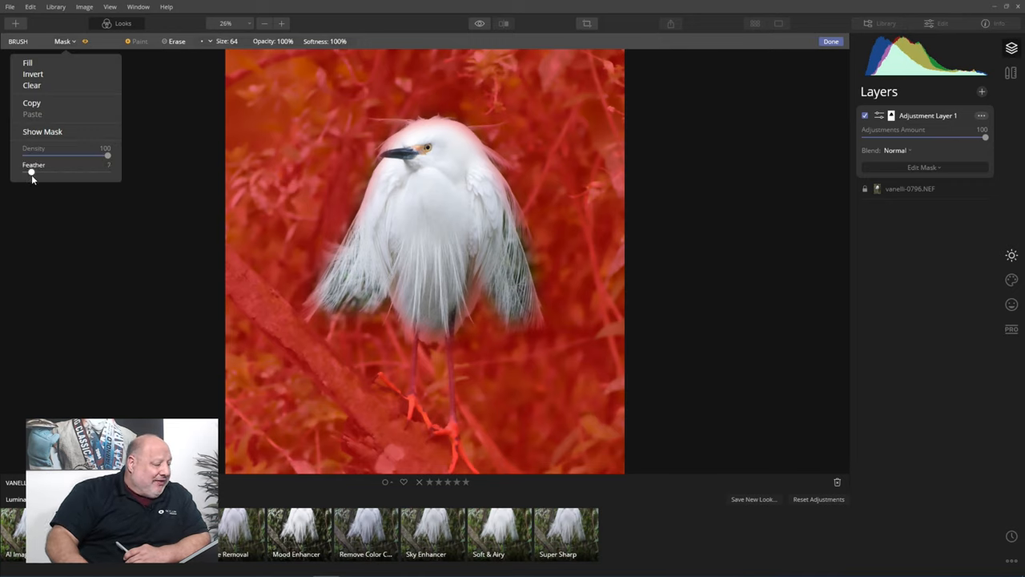
{"action": "left_click_drag", "start_coordinate": [32, 173], "coordinate": [45, 173]}
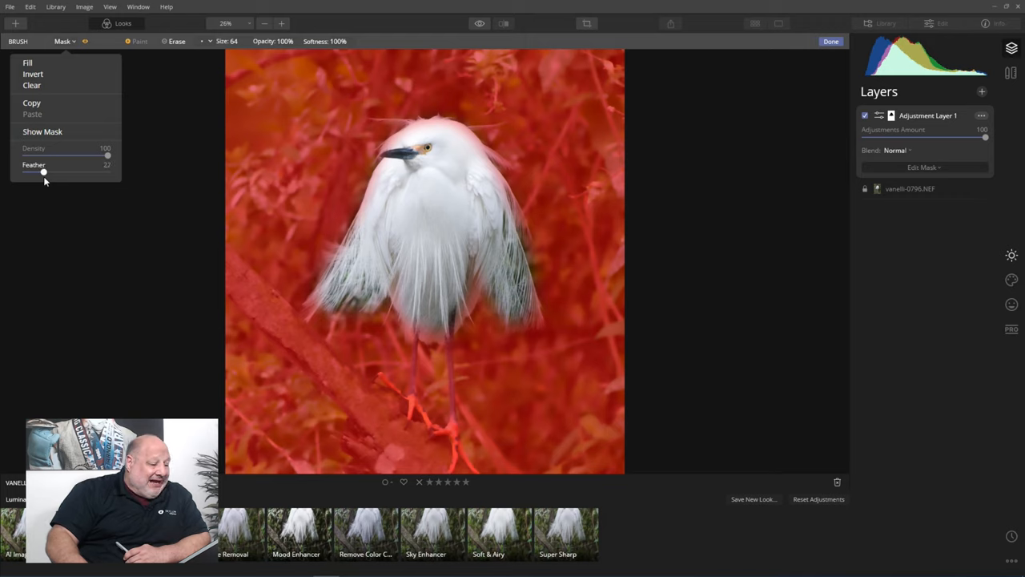
{"action": "mouse_move", "coordinate": [42, 174]}
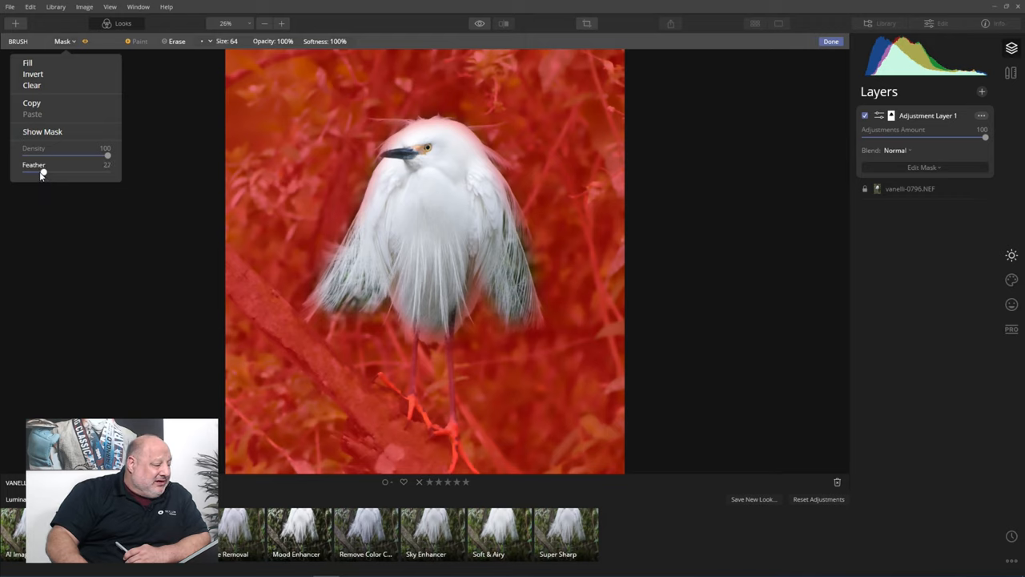
{"action": "left_click_drag", "start_coordinate": [42, 173], "coordinate": [49, 173]}
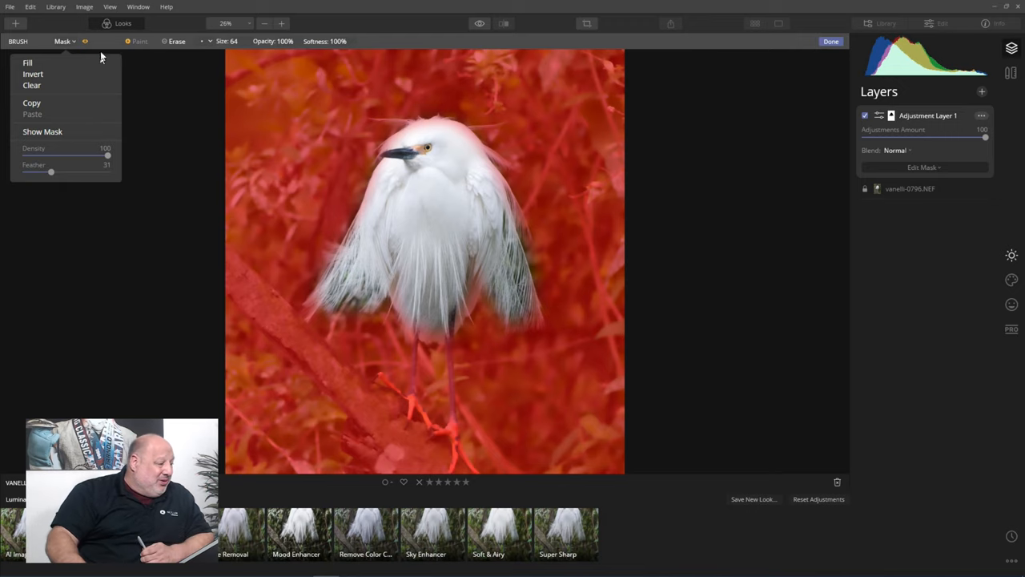
{"action": "mouse_move", "coordinate": [87, 41]}
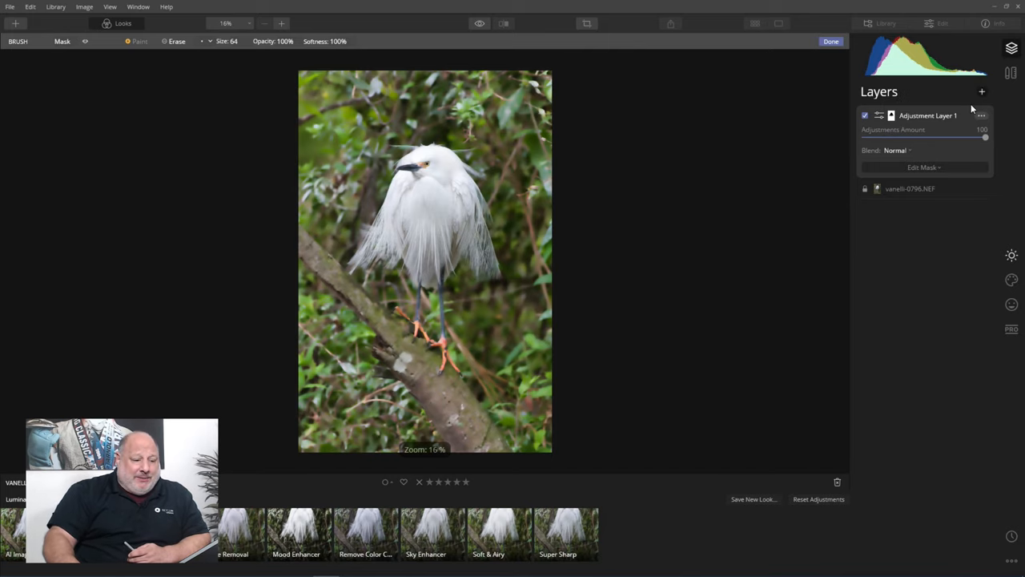
Add a second adjustment layer and lower its Vibrance and Saturation in Color.
{"action": "left_click", "coordinate": [982, 91]}
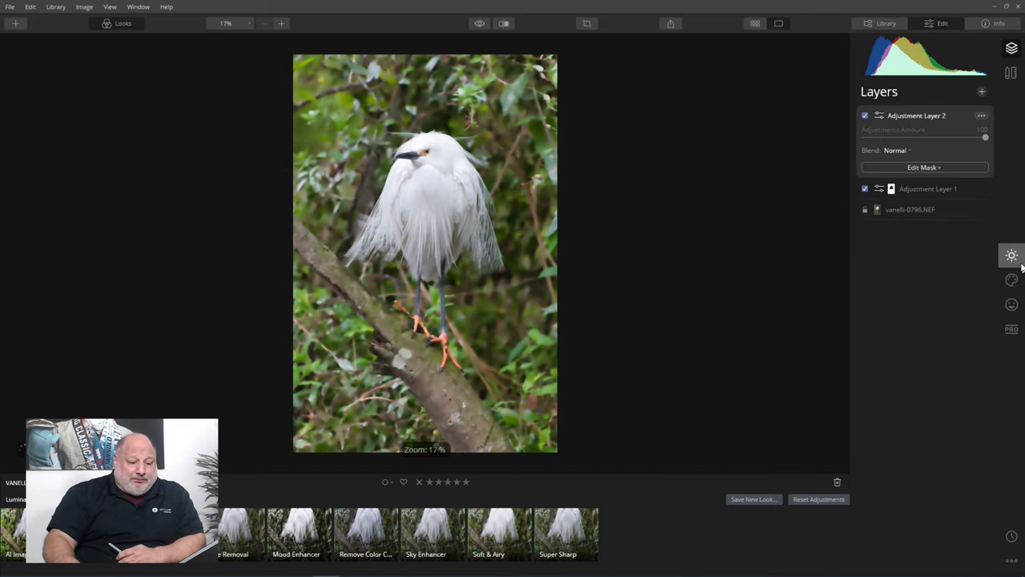
{"action": "left_click", "coordinate": [1013, 255]}
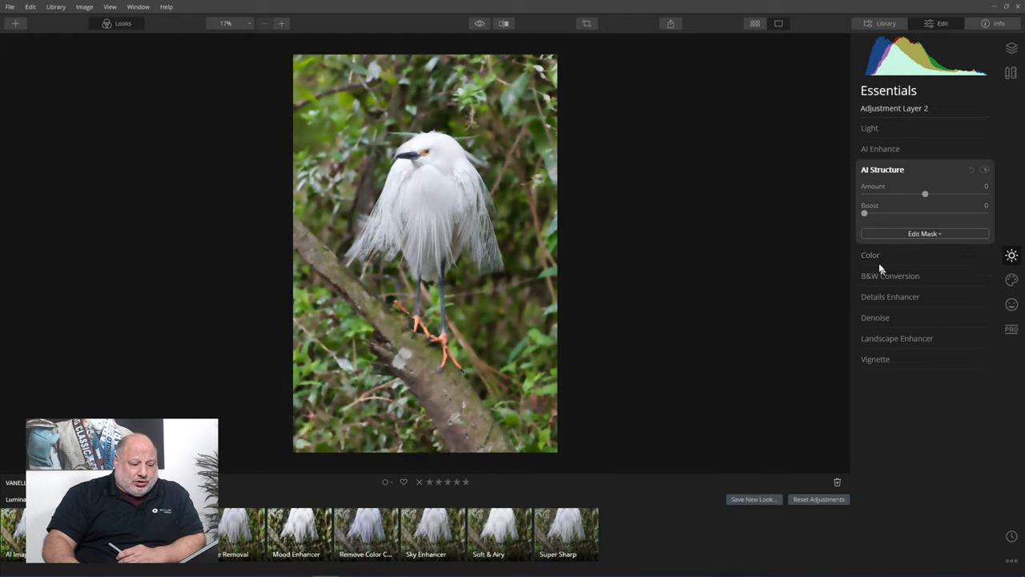
{"action": "left_click", "coordinate": [871, 255]}
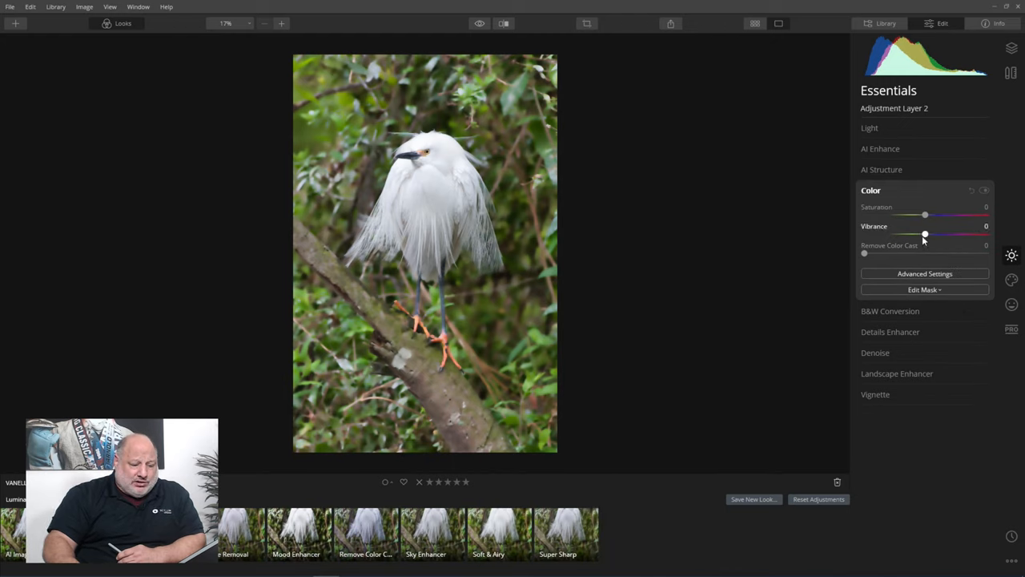
{"action": "left_click_drag", "start_coordinate": [927, 234], "coordinate": [895, 234]}
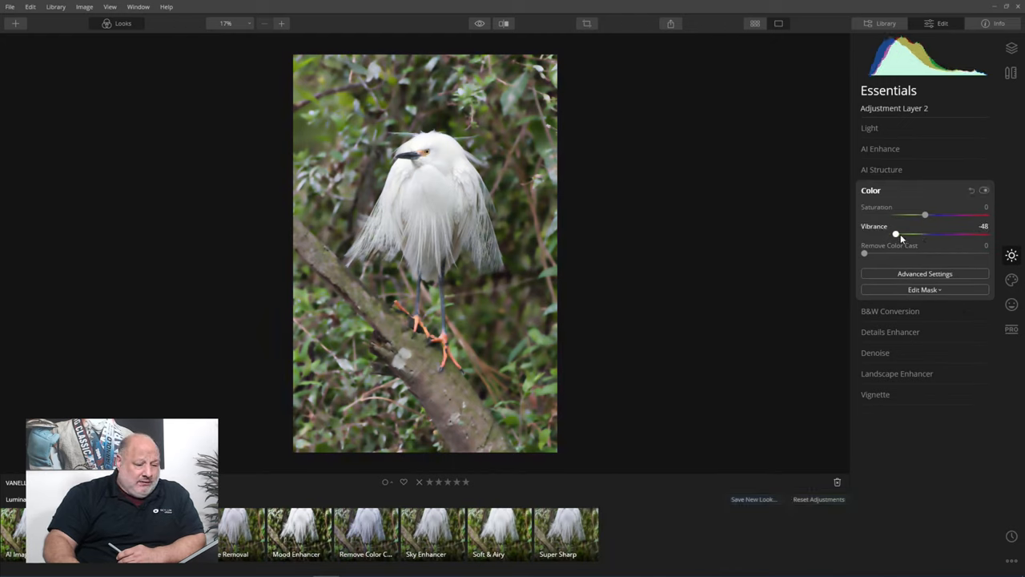
{"action": "left_click_drag", "start_coordinate": [926, 214], "coordinate": [918, 215]}
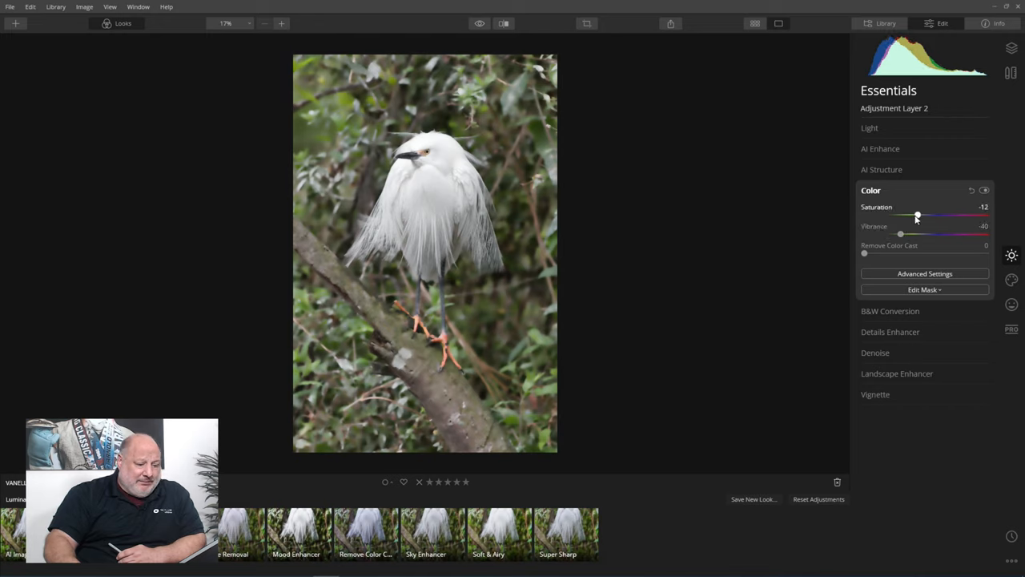
{"action": "left_click_drag", "start_coordinate": [917, 215], "coordinate": [907, 215]}
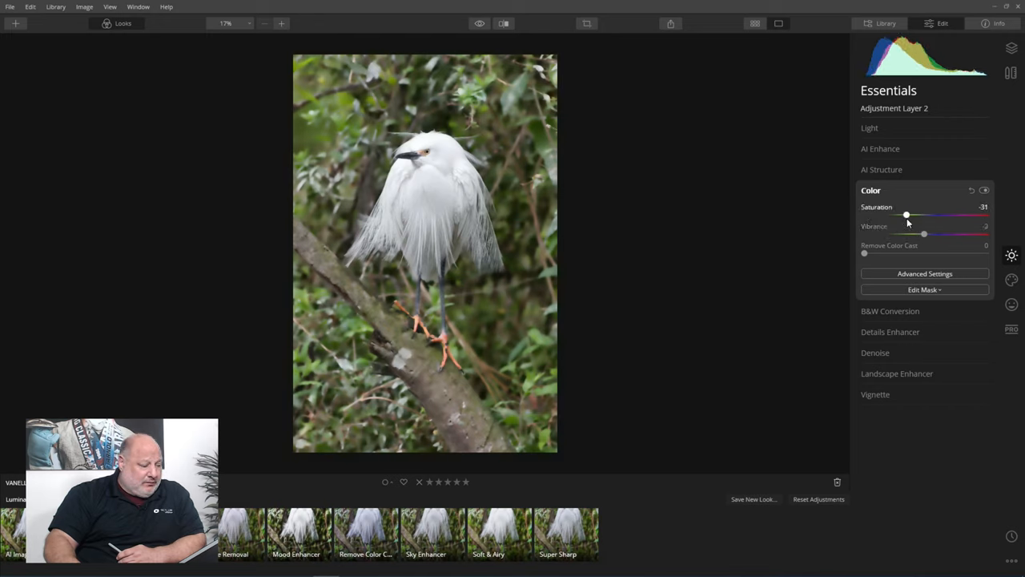
In Advanced Settings, darken the luminance of the green foliage tones.
{"action": "left_click", "coordinate": [924, 272]}
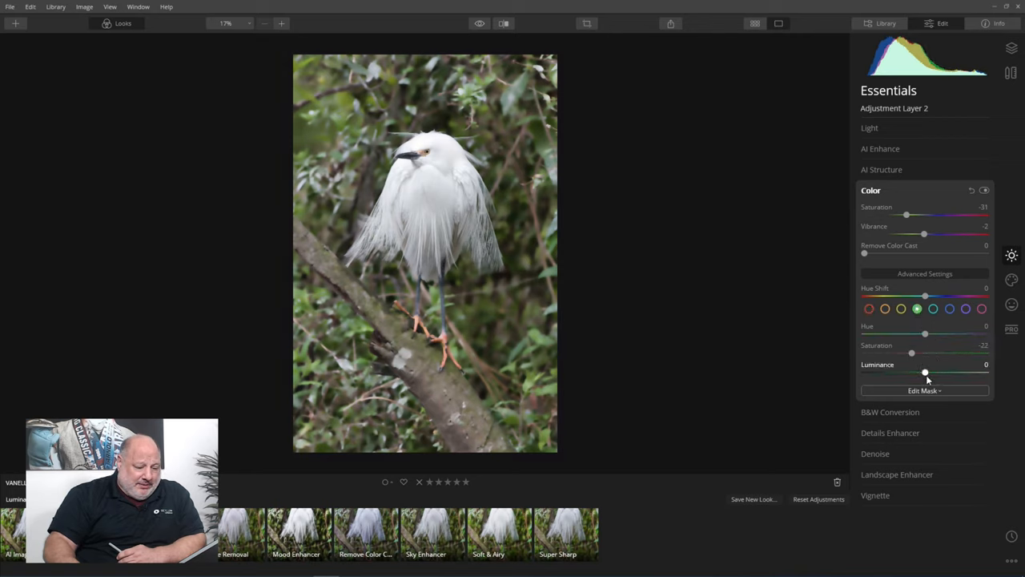
{"action": "left_click_drag", "start_coordinate": [923, 374], "coordinate": [926, 373]}
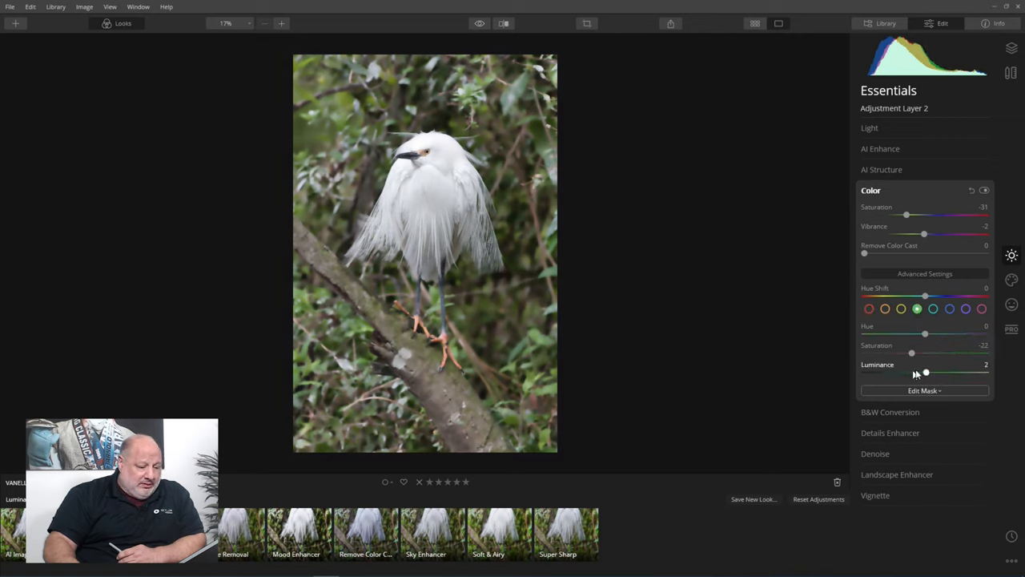
{"action": "left_click_drag", "start_coordinate": [927, 372], "coordinate": [888, 372]}
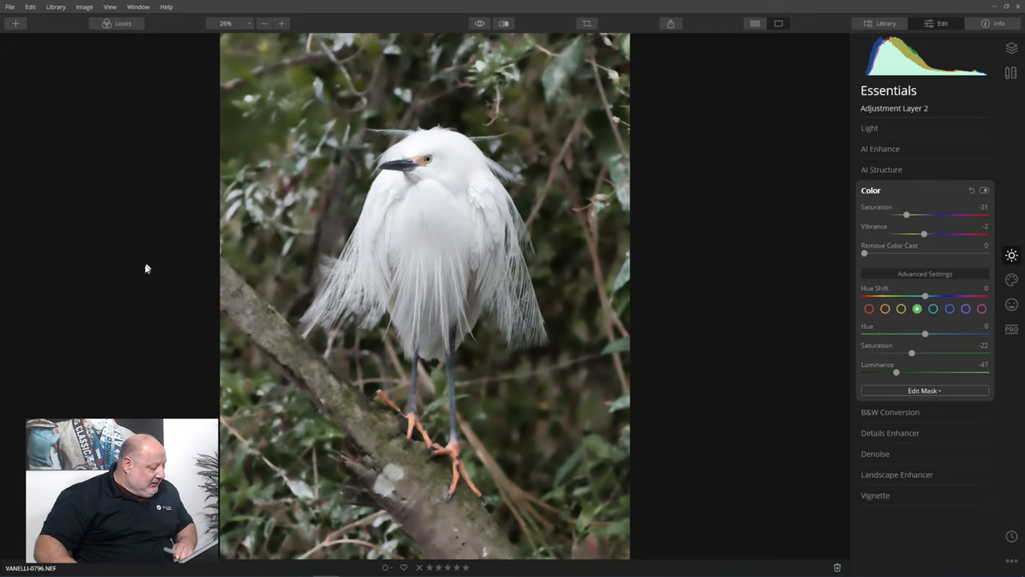
Browse the Library to My collection > Portraits to find the woman's portrait.
{"action": "left_click", "coordinate": [882, 22]}
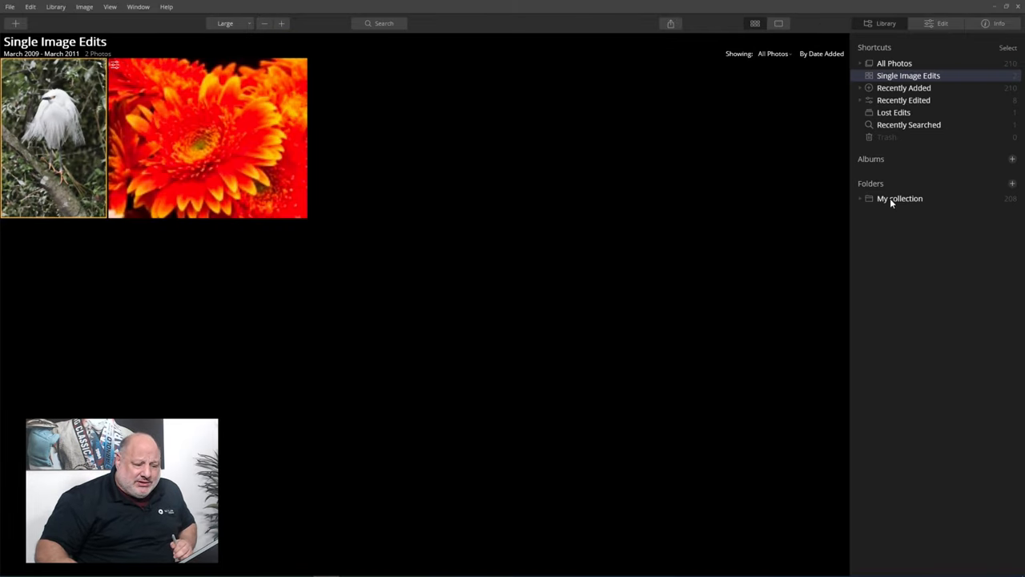
{"action": "left_click", "coordinate": [901, 199]}
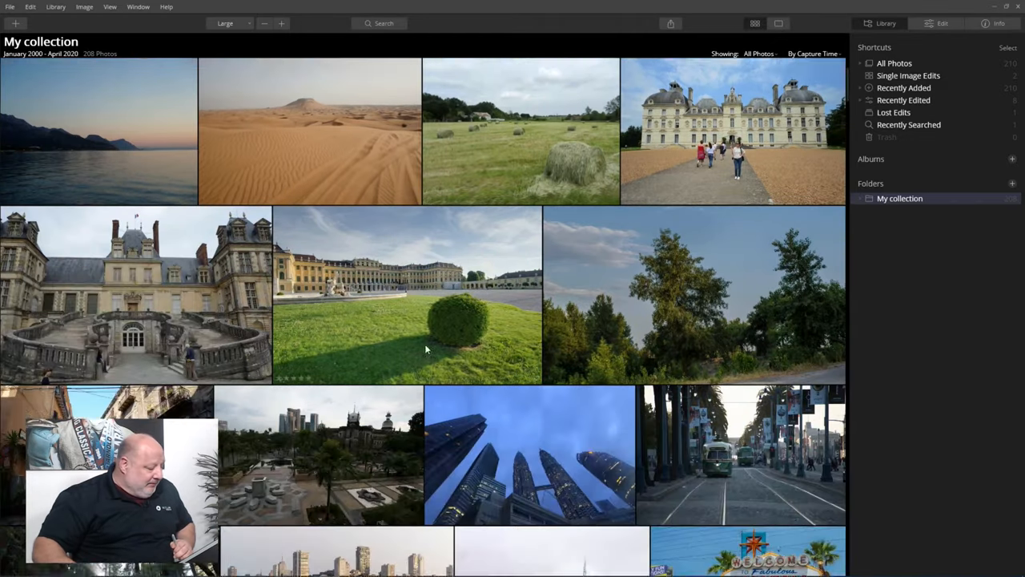
{"action": "left_click", "coordinate": [865, 199]}
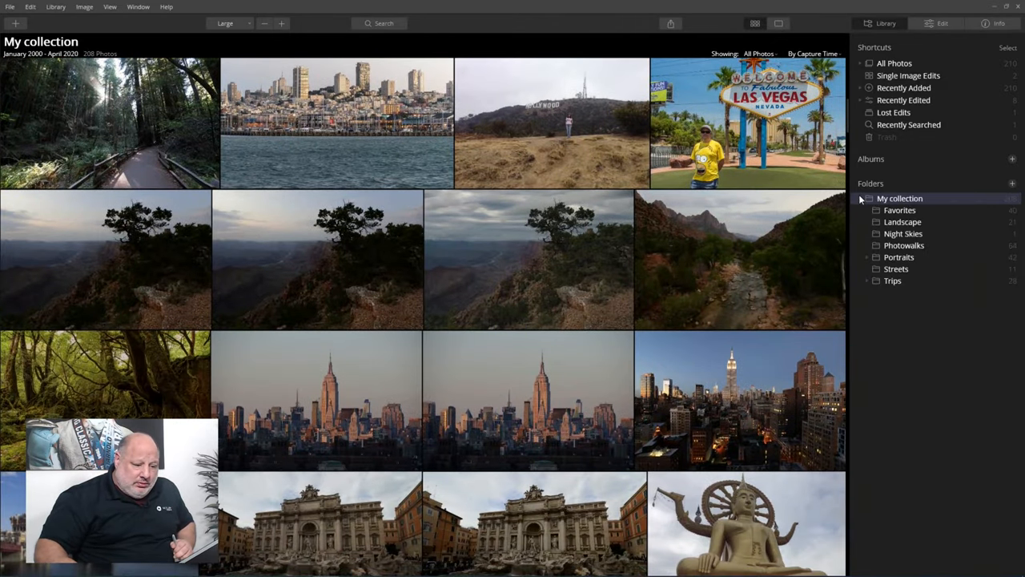
{"action": "left_click", "coordinate": [899, 256]}
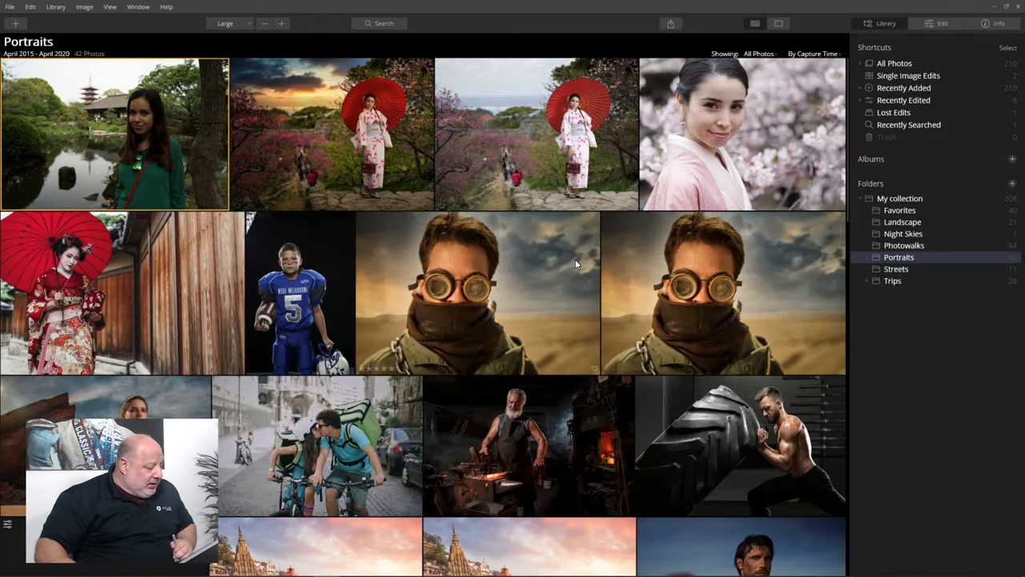
{"action": "scroll", "scroll_direction": "down", "scroll_amount": 3}
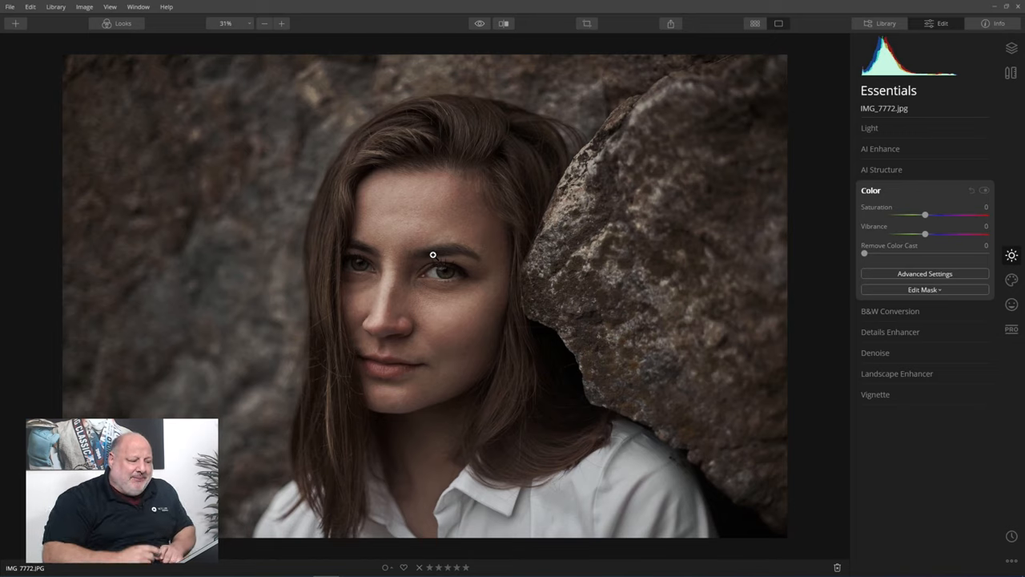
{"action": "mouse_move", "coordinate": [649, 264]}
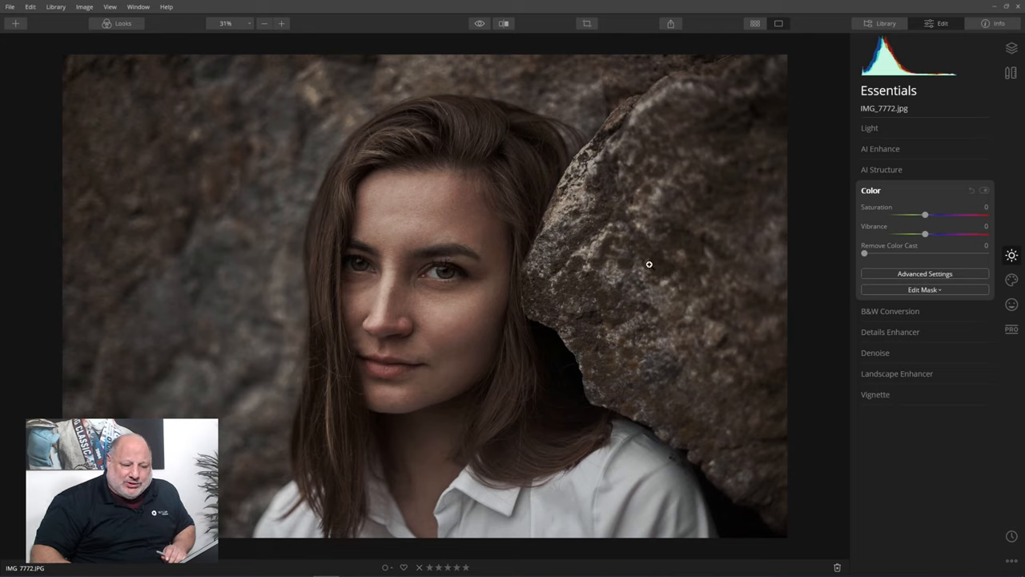
{"action": "mouse_move", "coordinate": [734, 263]}
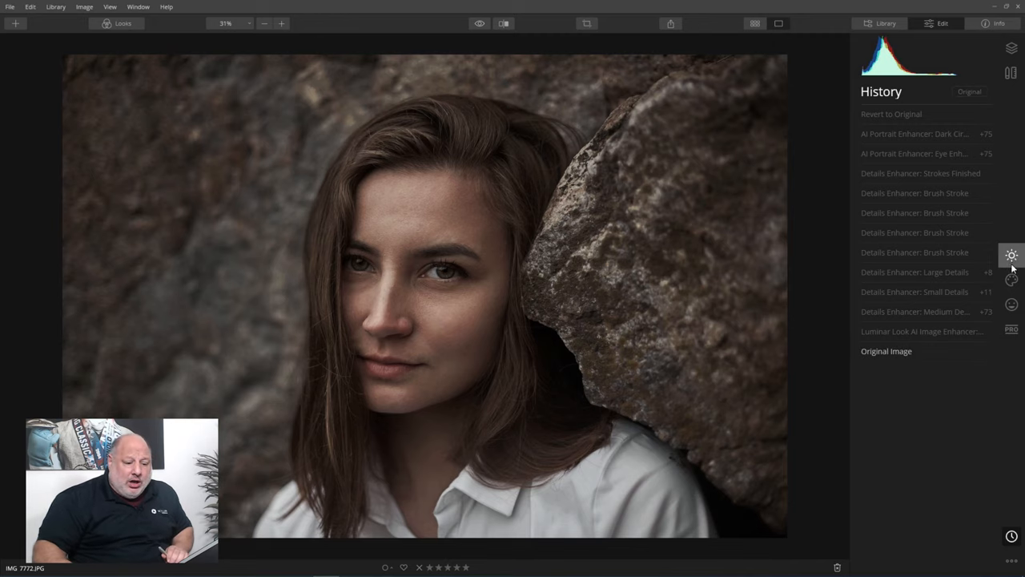
Open IMG_7772.jpg for editing with the preset Looks strip showing.
{"action": "left_click", "coordinate": [1013, 254]}
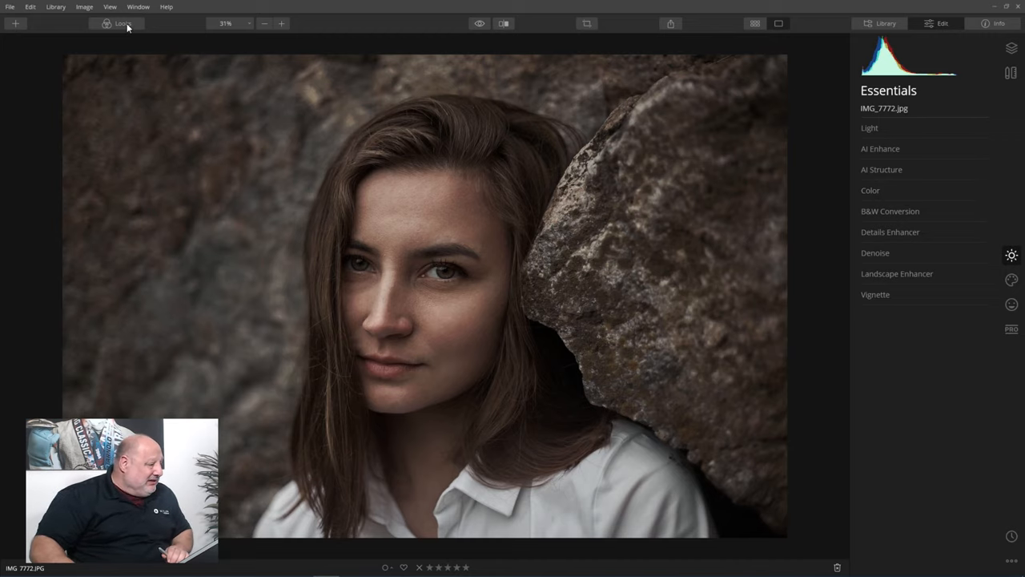
{"action": "left_click", "coordinate": [118, 22]}
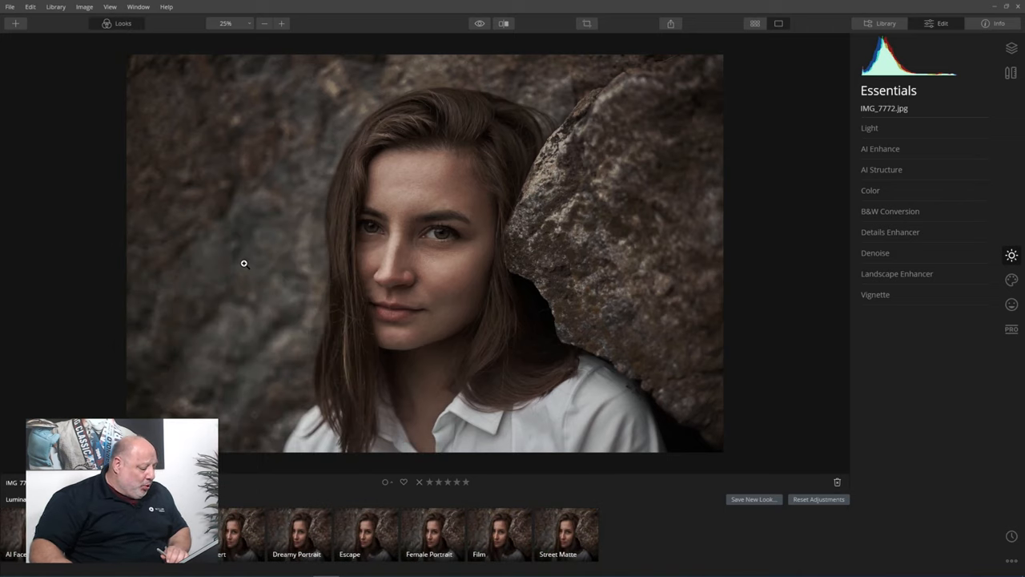
Apply the Female Portrait look to the woman's portrait.
{"action": "left_click", "coordinate": [244, 263]}
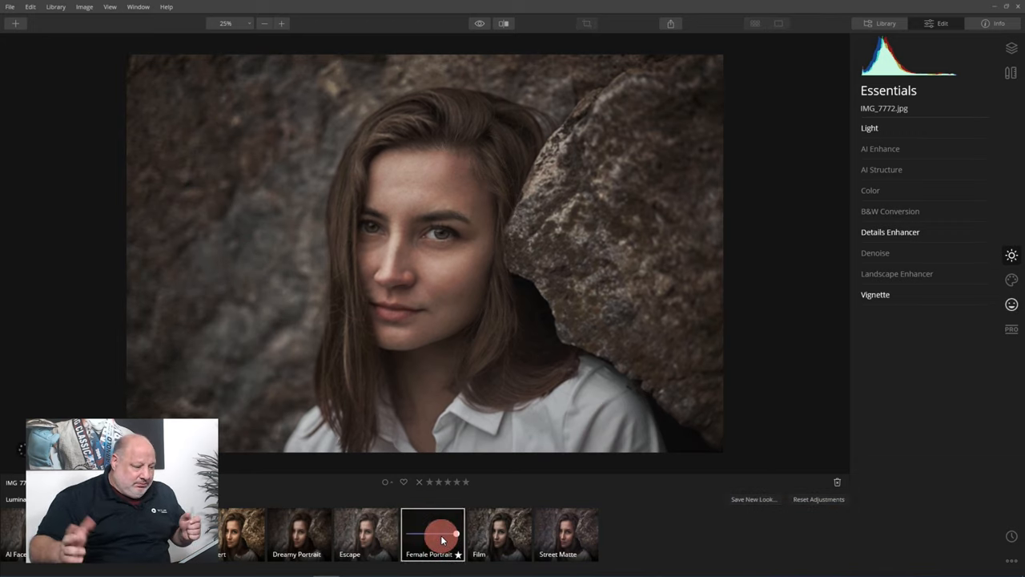
{"action": "left_click", "coordinate": [479, 24]}
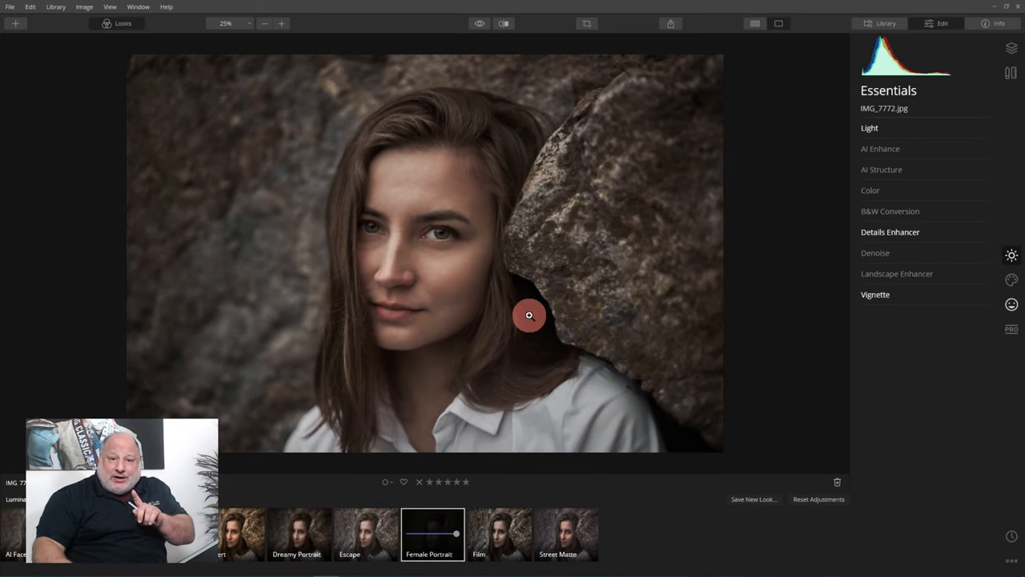
{"action": "mouse_move", "coordinate": [509, 459]}
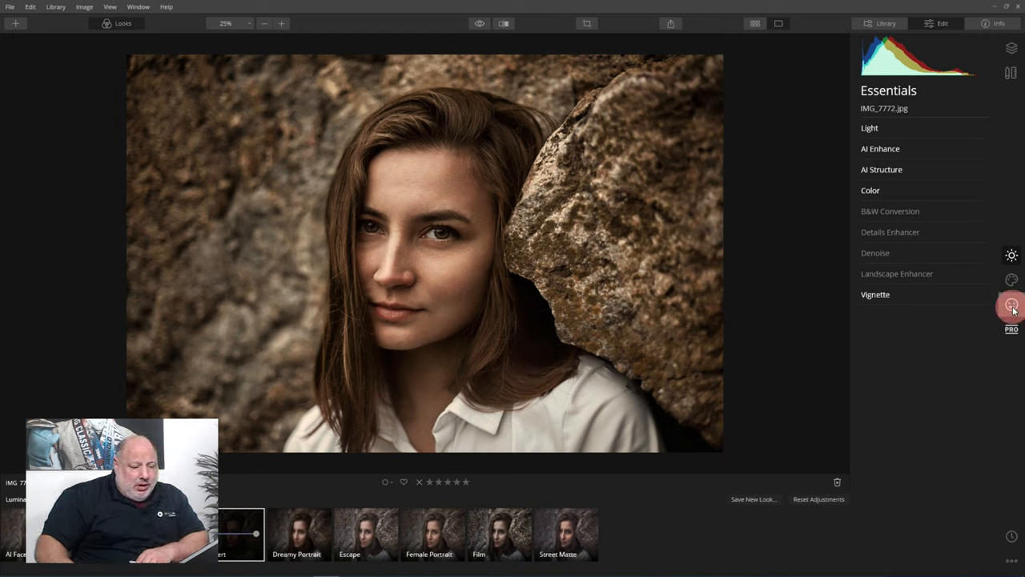
In AI Portrait Enhancer raise Face Light, Eye Enhancer and Dark Circles Removal.
{"action": "left_click", "coordinate": [1012, 304]}
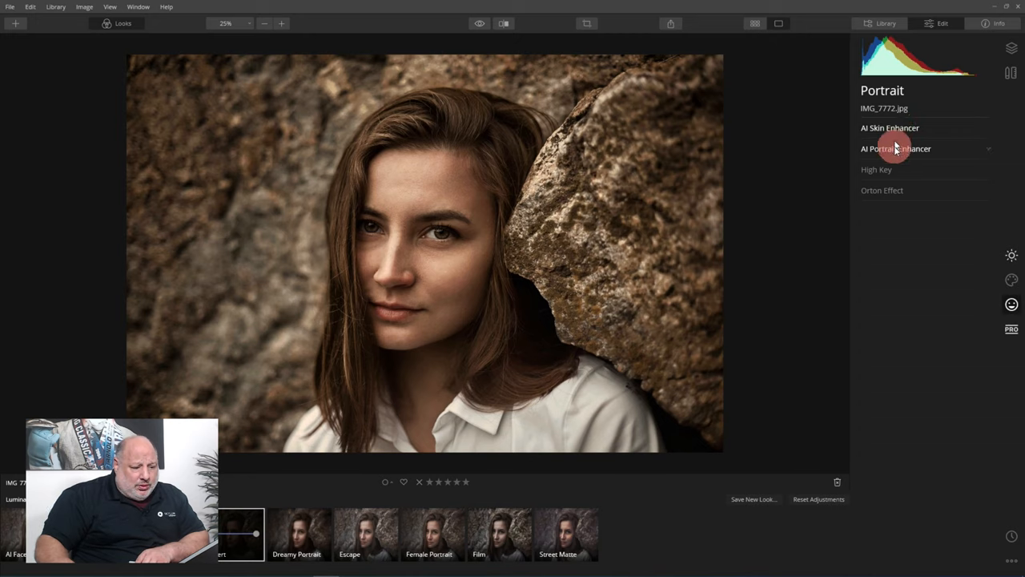
{"action": "left_click", "coordinate": [898, 148]}
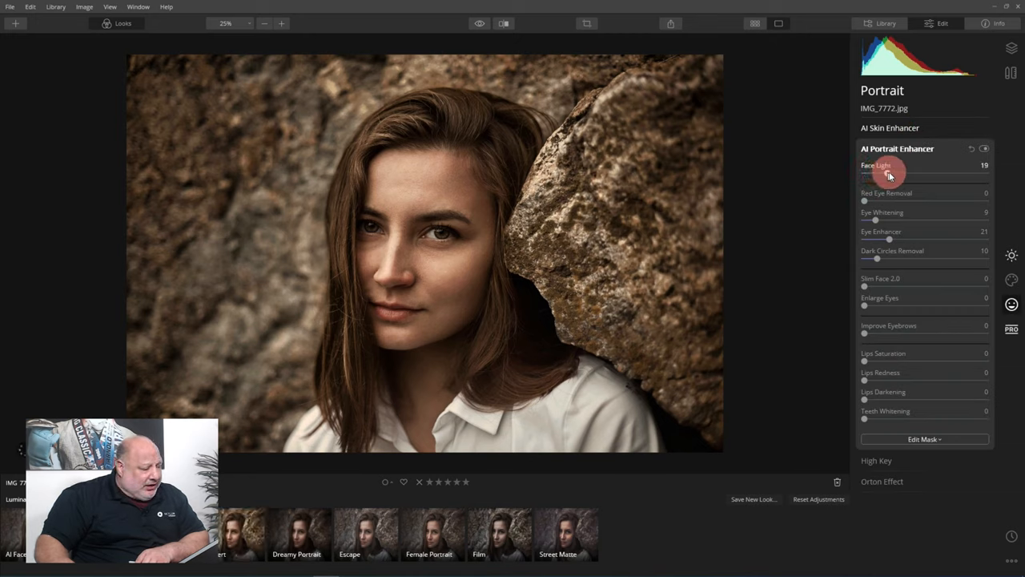
{"action": "left_click_drag", "start_coordinate": [889, 175], "coordinate": [943, 175]}
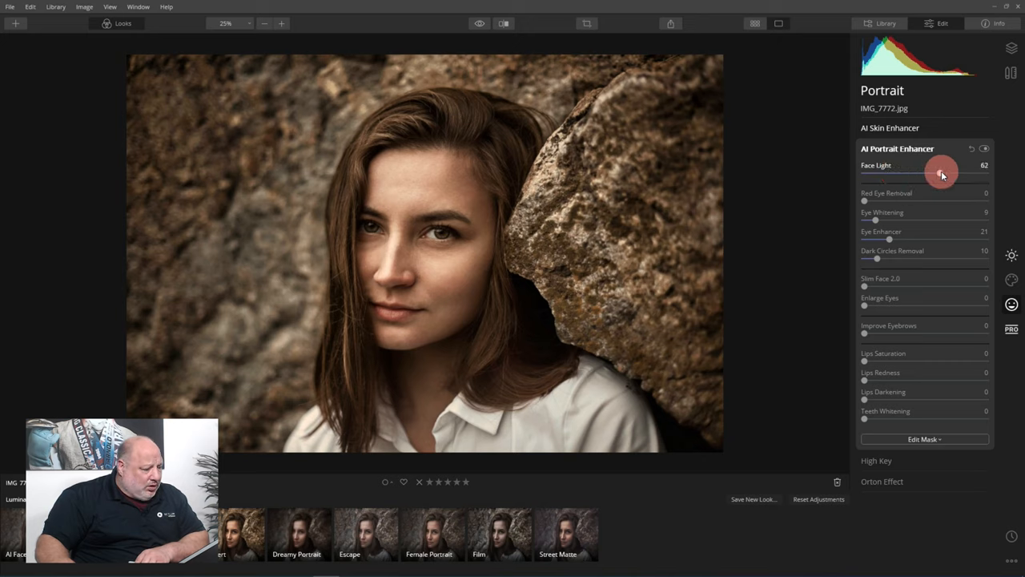
{"action": "left_click_drag", "start_coordinate": [942, 173], "coordinate": [910, 174]}
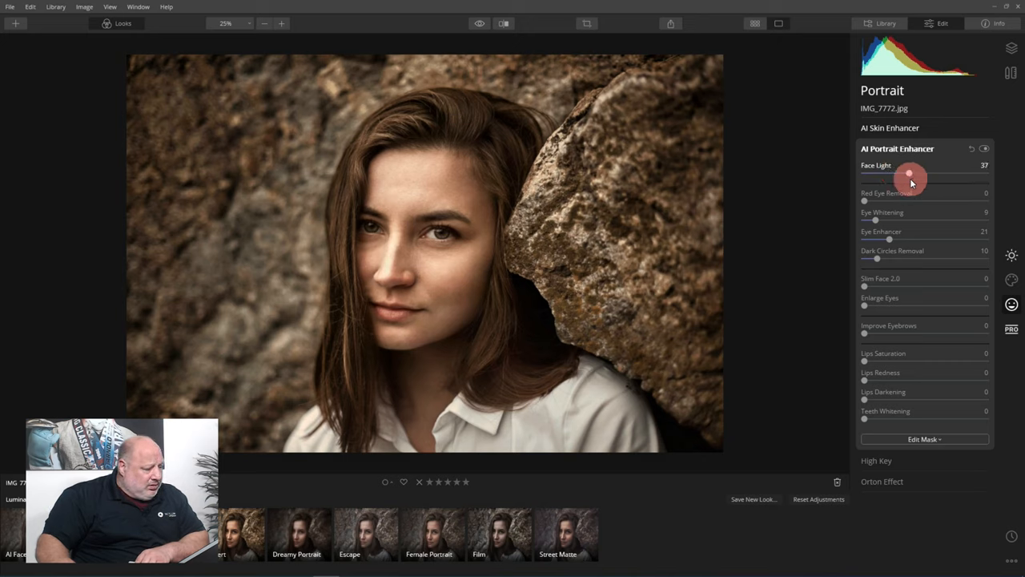
{"action": "left_click_drag", "start_coordinate": [889, 240], "coordinate": [910, 240]}
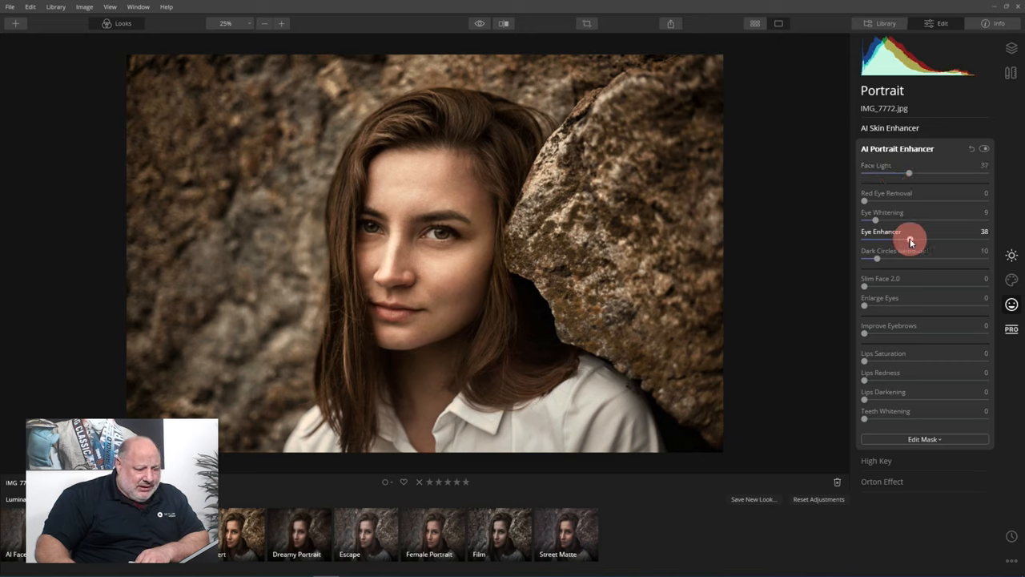
{"action": "left_click_drag", "start_coordinate": [910, 240], "coordinate": [926, 240]}
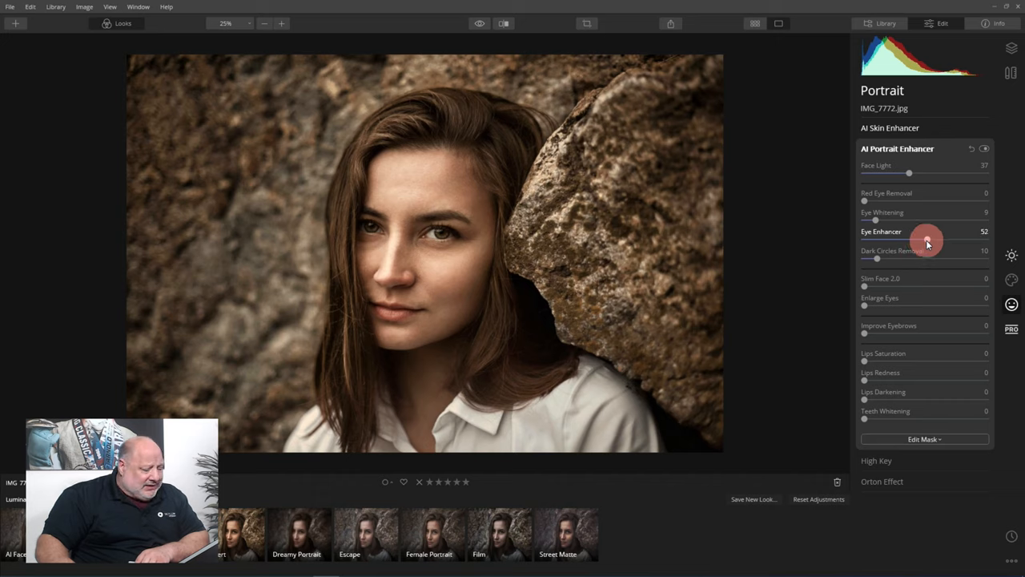
{"action": "mouse_move", "coordinate": [881, 260]}
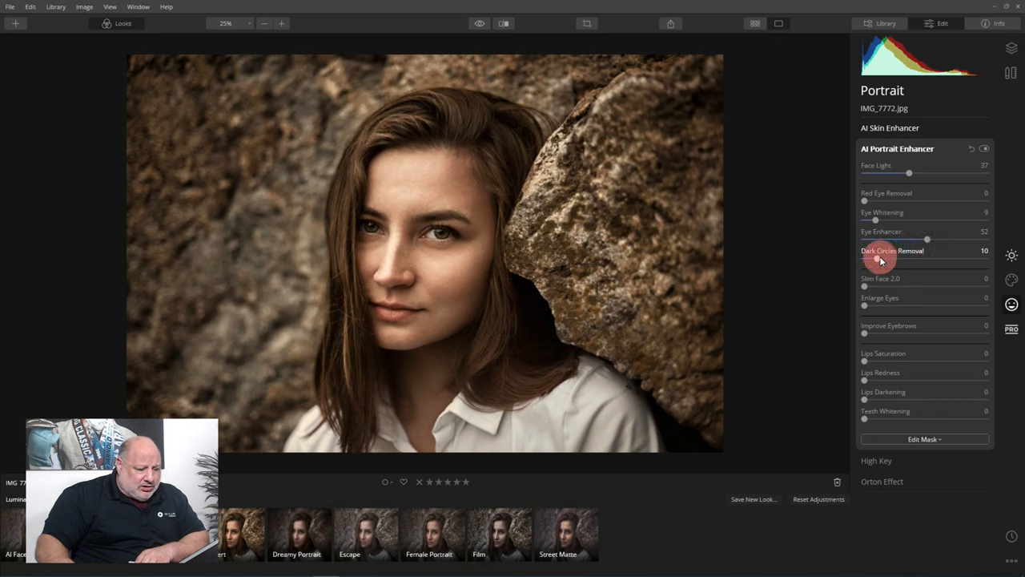
{"action": "left_click_drag", "start_coordinate": [880, 261], "coordinate": [928, 261]}
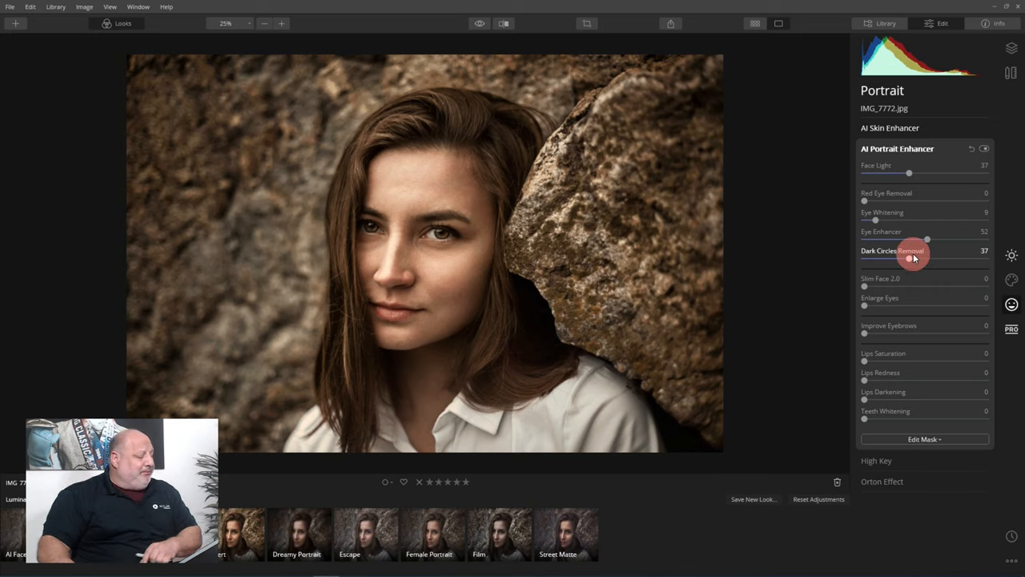
{"action": "mouse_move", "coordinate": [478, 22]}
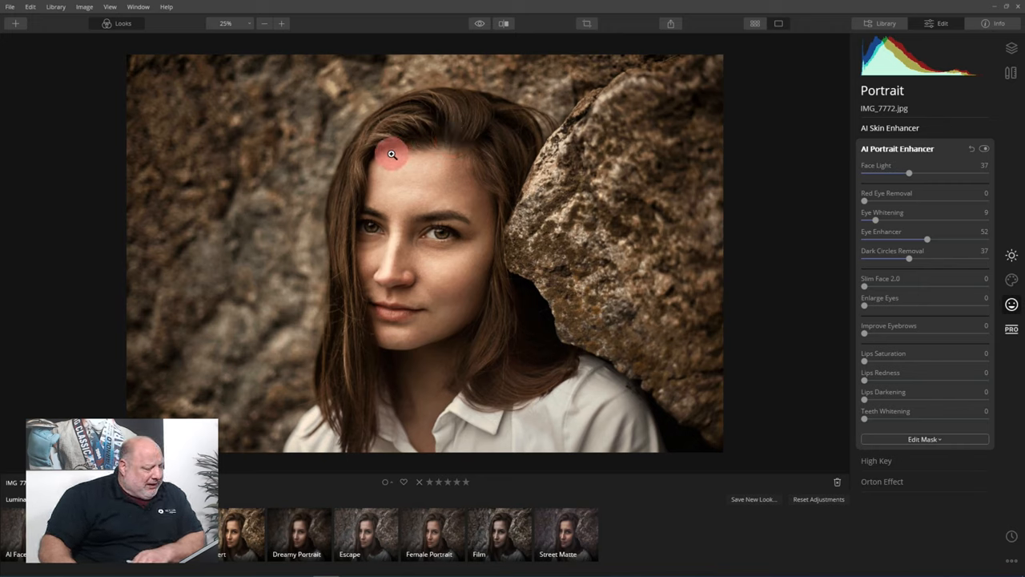
{"action": "mouse_move", "coordinate": [426, 154]}
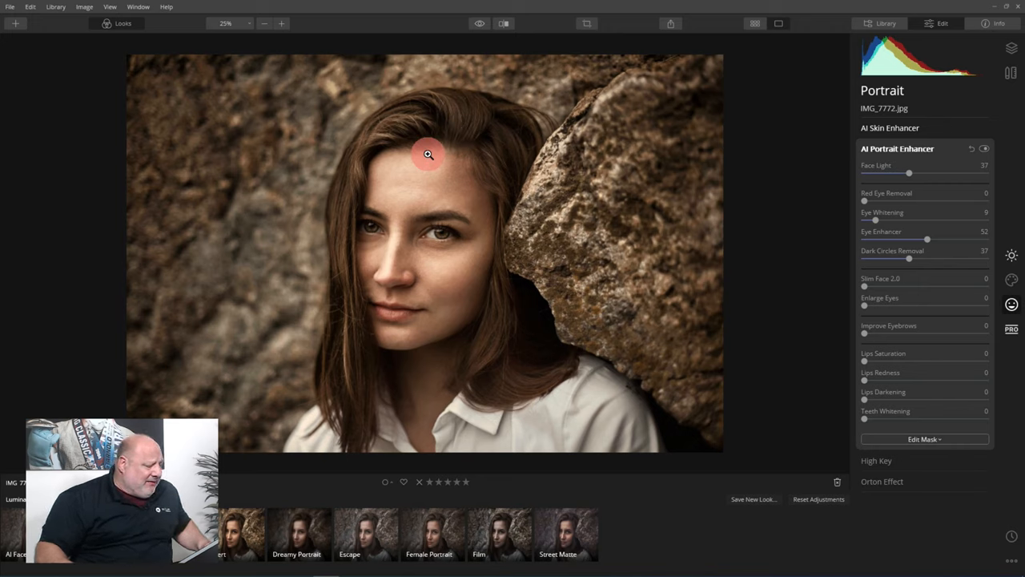
{"action": "mouse_move", "coordinate": [341, 320]}
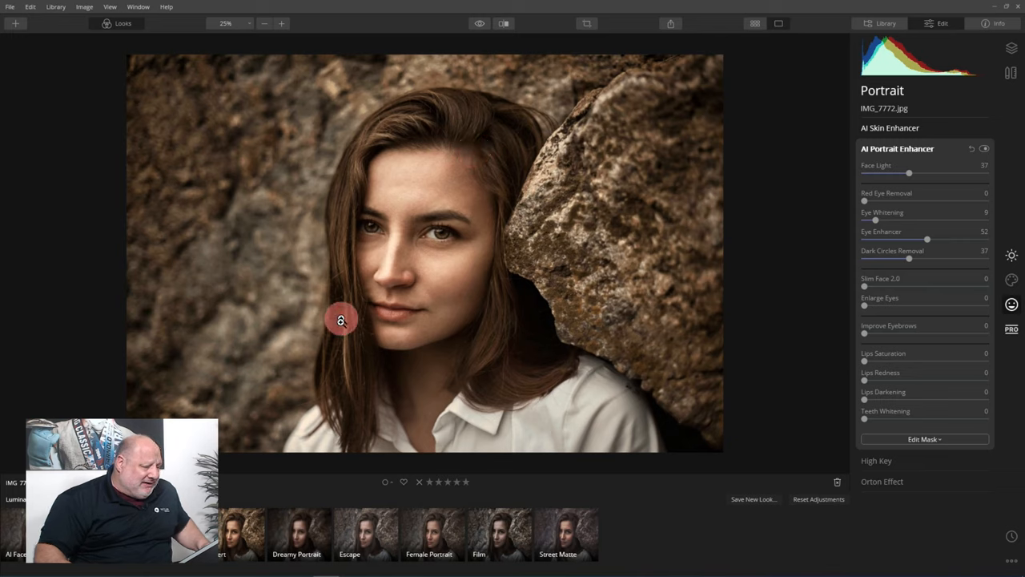
{"action": "mouse_move", "coordinate": [351, 136]}
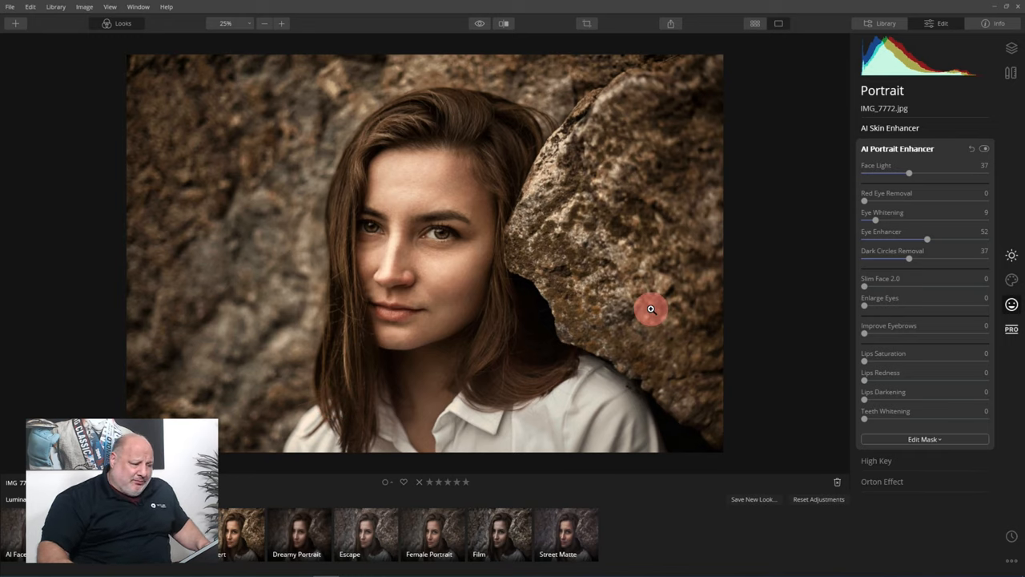
{"action": "mouse_move", "coordinate": [685, 213]}
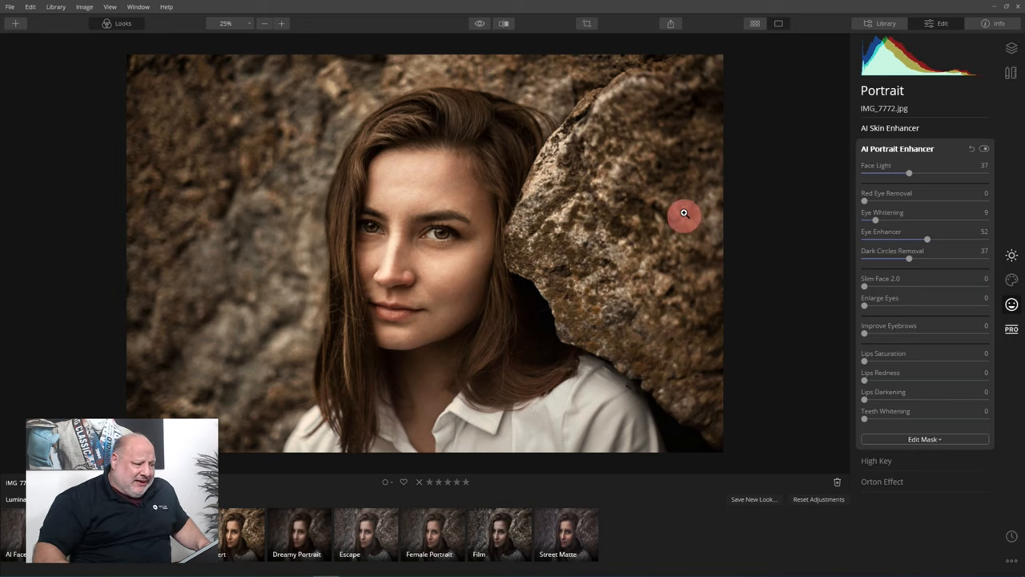
{"action": "mouse_move", "coordinate": [603, 202]}
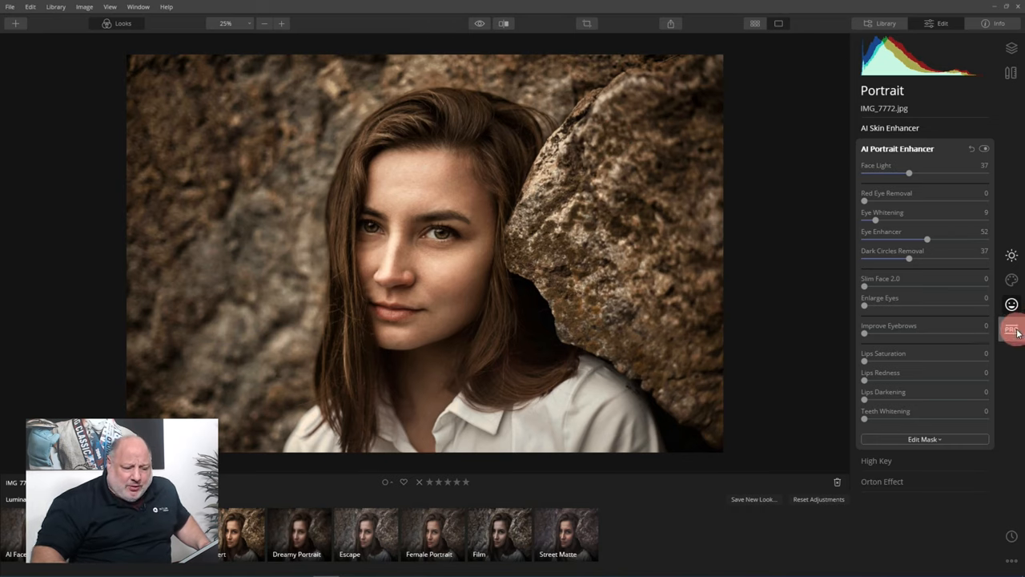
Switch to the Creative tools and set the Glow type to Soft Focus.
{"action": "left_click", "coordinate": [1012, 330]}
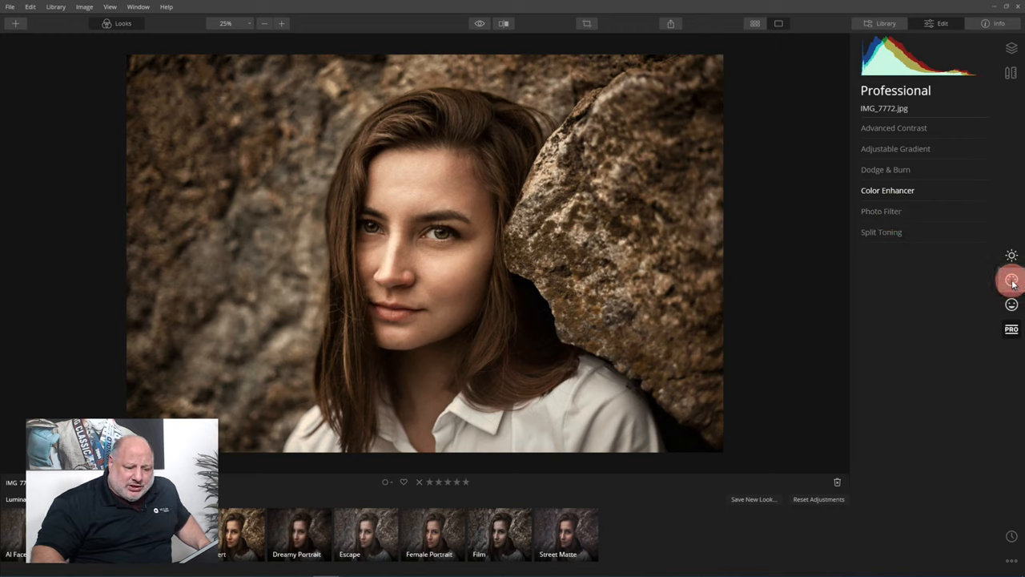
{"action": "left_click", "coordinate": [1012, 281]}
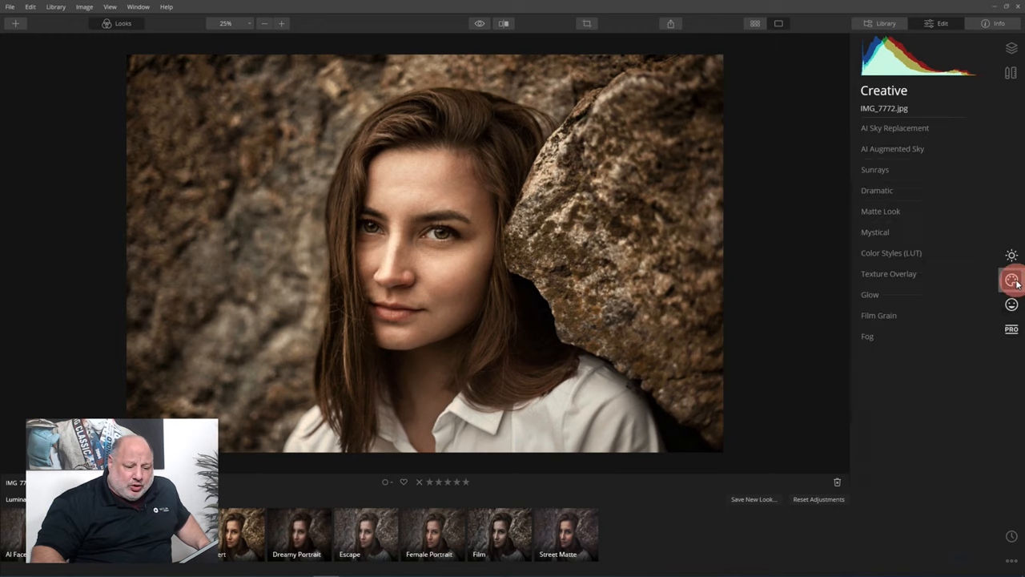
{"action": "left_click", "coordinate": [870, 294]}
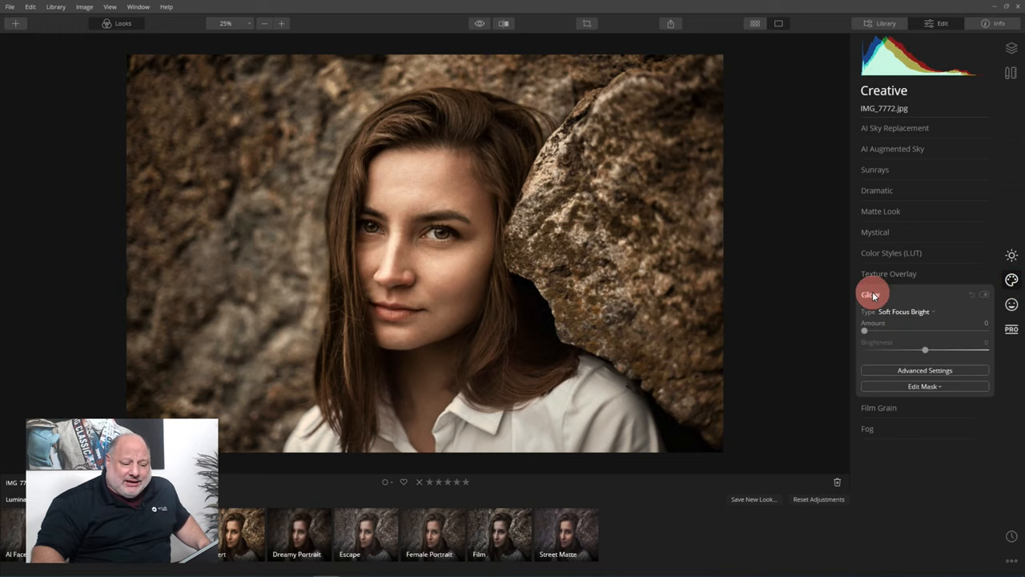
{"action": "left_click", "coordinate": [905, 310]}
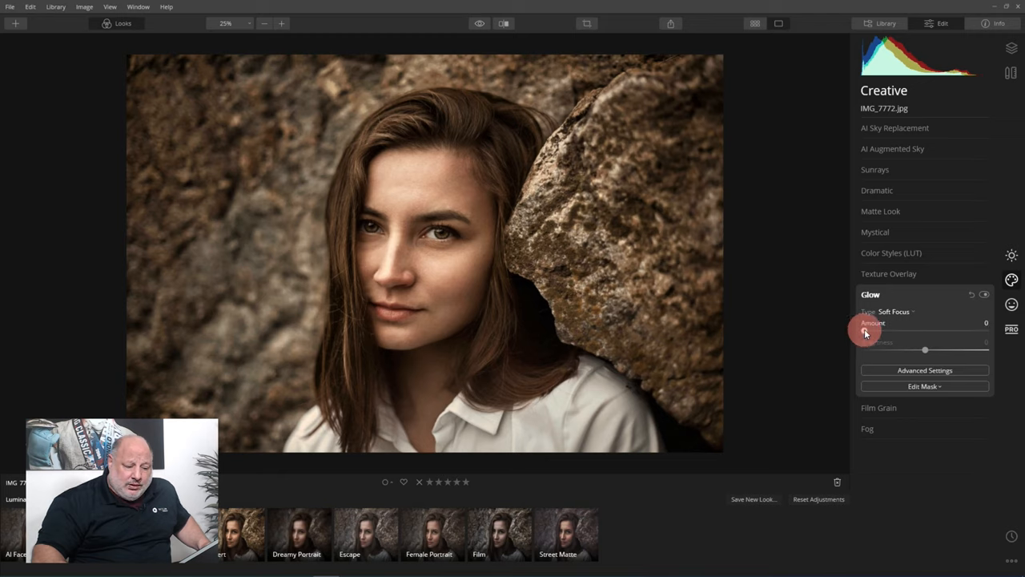
Tune the Glow to Amount 35 and Brightness 44.
{"action": "left_click_drag", "start_coordinate": [865, 331], "coordinate": [958, 332]}
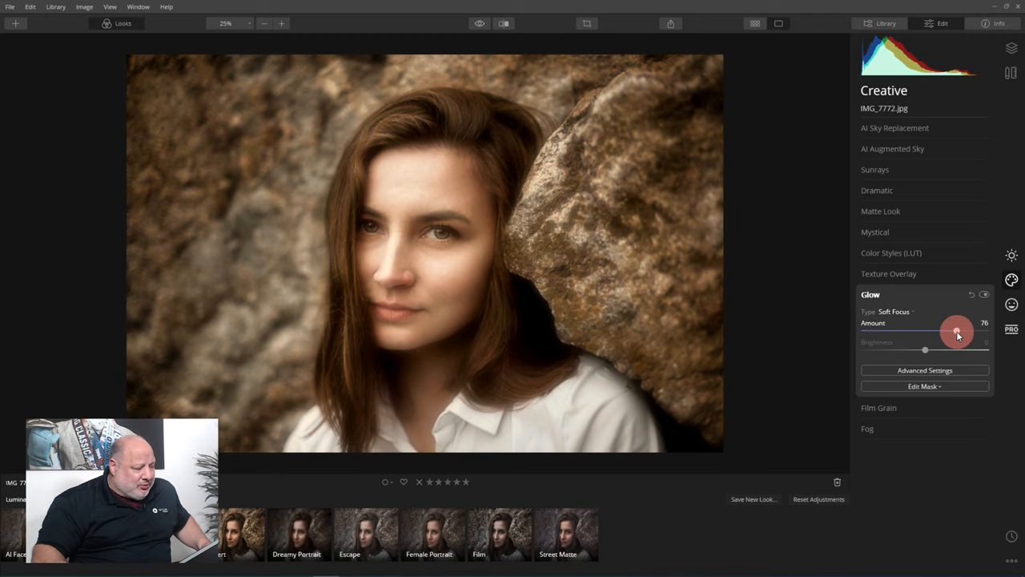
{"action": "left_click_drag", "start_coordinate": [959, 332], "coordinate": [929, 332]}
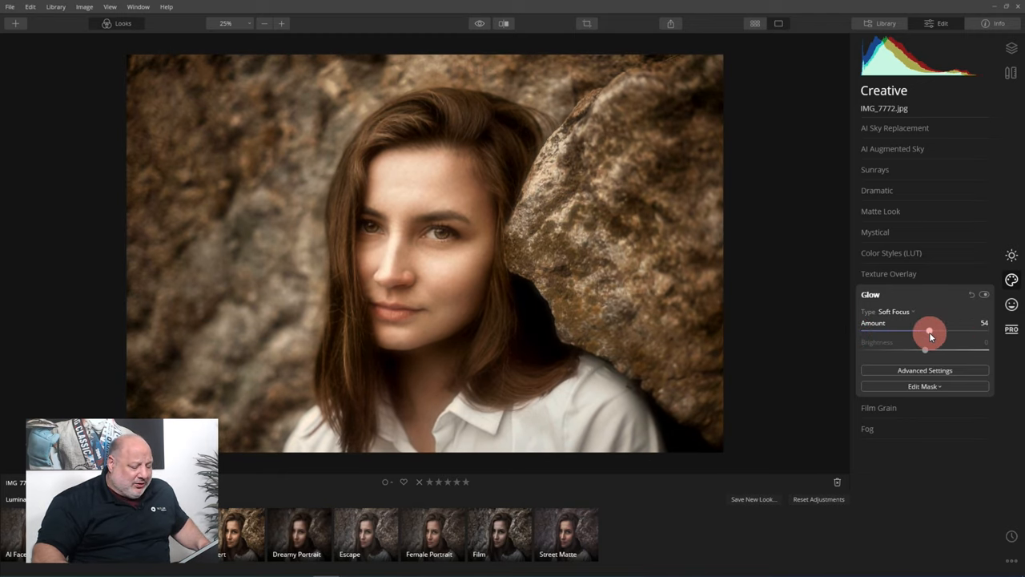
{"action": "left_click_drag", "start_coordinate": [930, 351], "coordinate": [915, 351]}
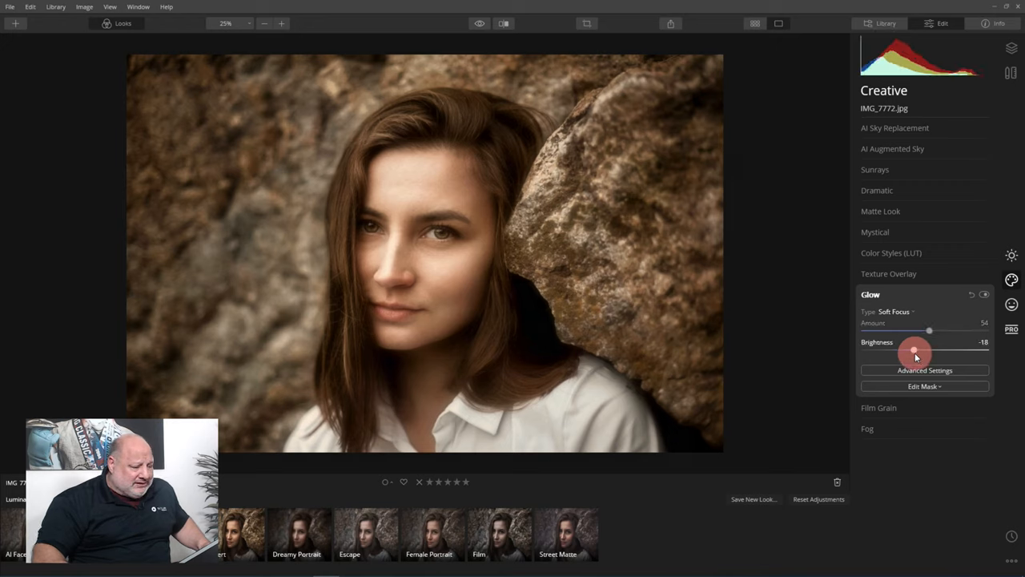
{"action": "left_click_drag", "start_coordinate": [917, 355], "coordinate": [899, 354]}
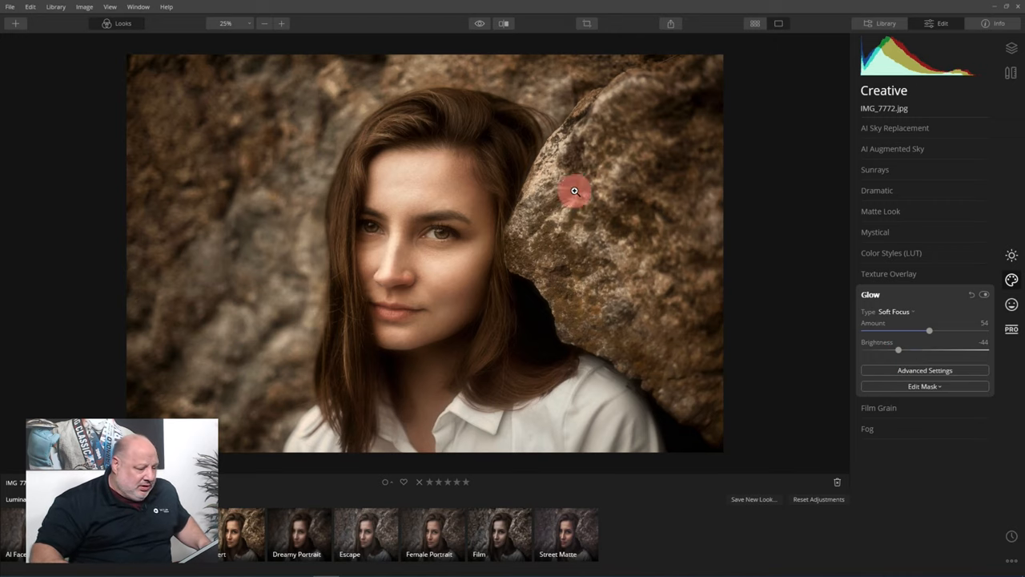
{"action": "left_click_drag", "start_coordinate": [930, 330], "coordinate": [913, 330]}
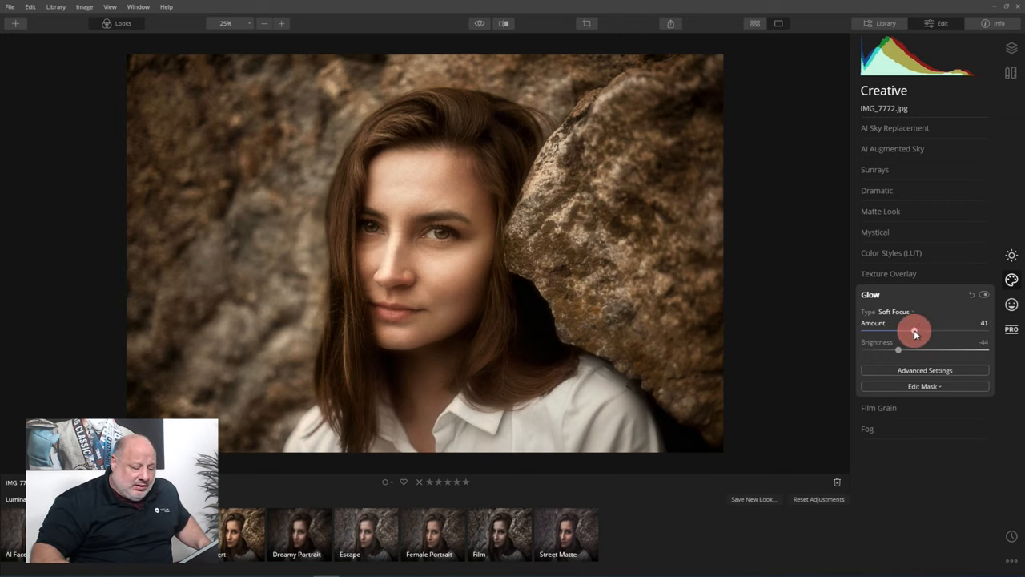
{"action": "left_click_drag", "start_coordinate": [915, 330], "coordinate": [907, 330]}
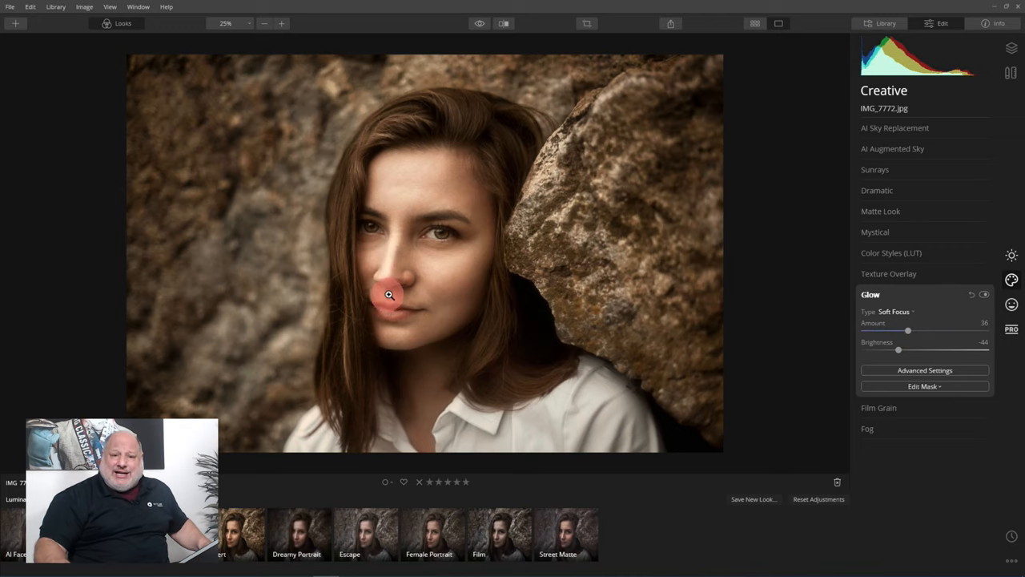
{"action": "mouse_move", "coordinate": [494, 308]}
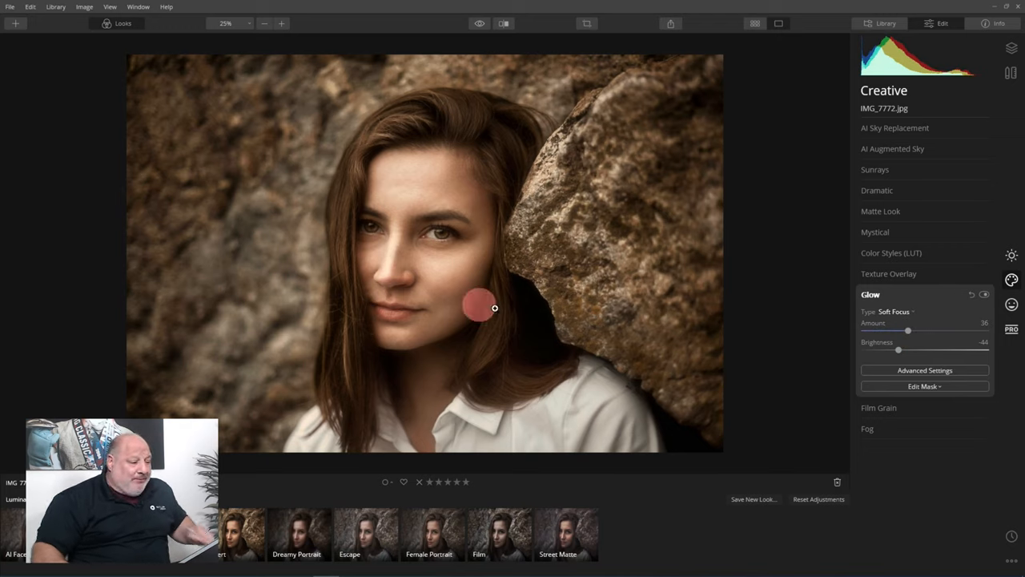
Start a hand-painted brush mask on the Glow in Paint mode at 100% opacity.
{"action": "left_click", "coordinate": [926, 386]}
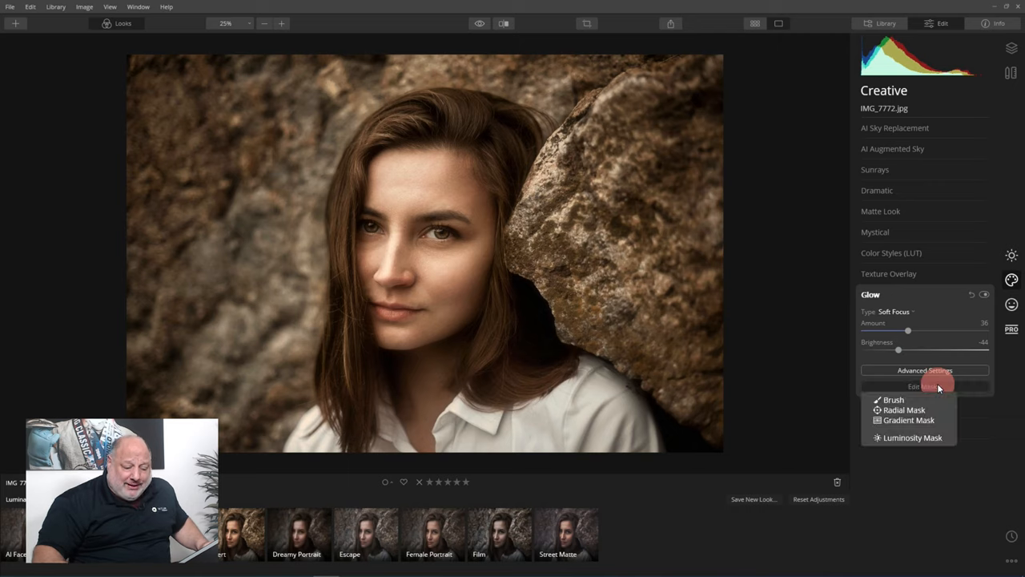
{"action": "mouse_move", "coordinate": [904, 410]}
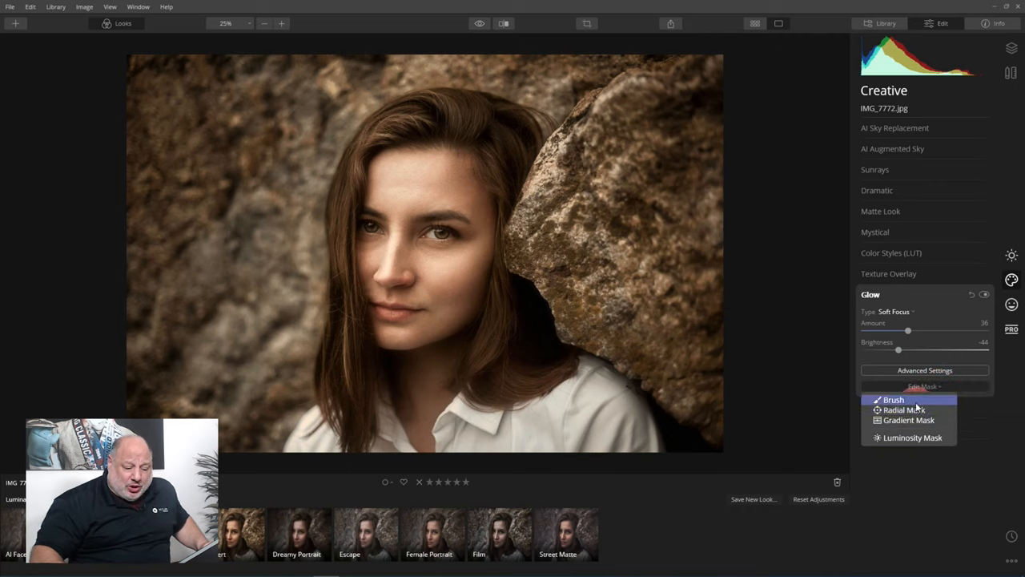
{"action": "left_click", "coordinate": [894, 399]}
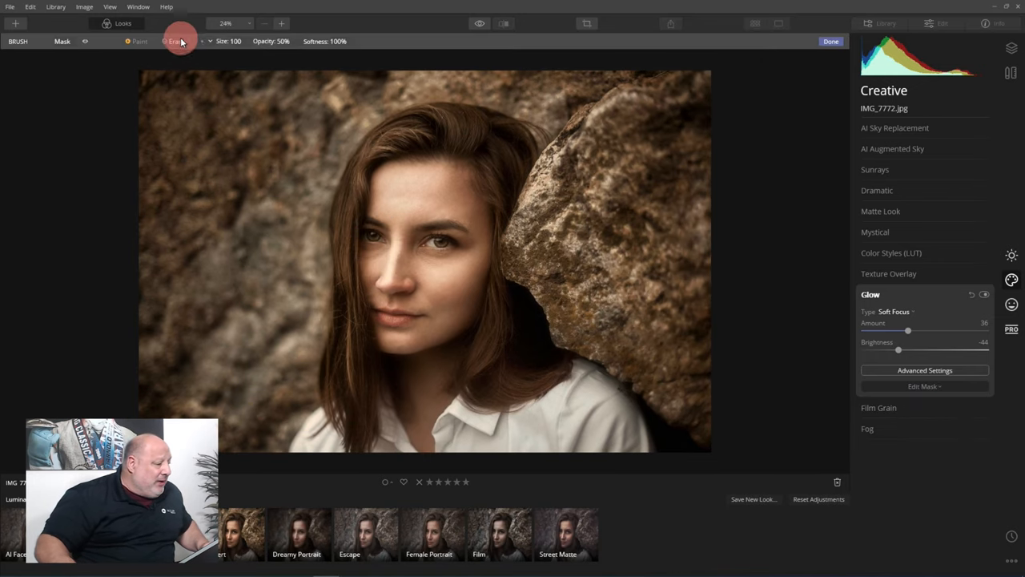
{"action": "left_click", "coordinate": [136, 42]}
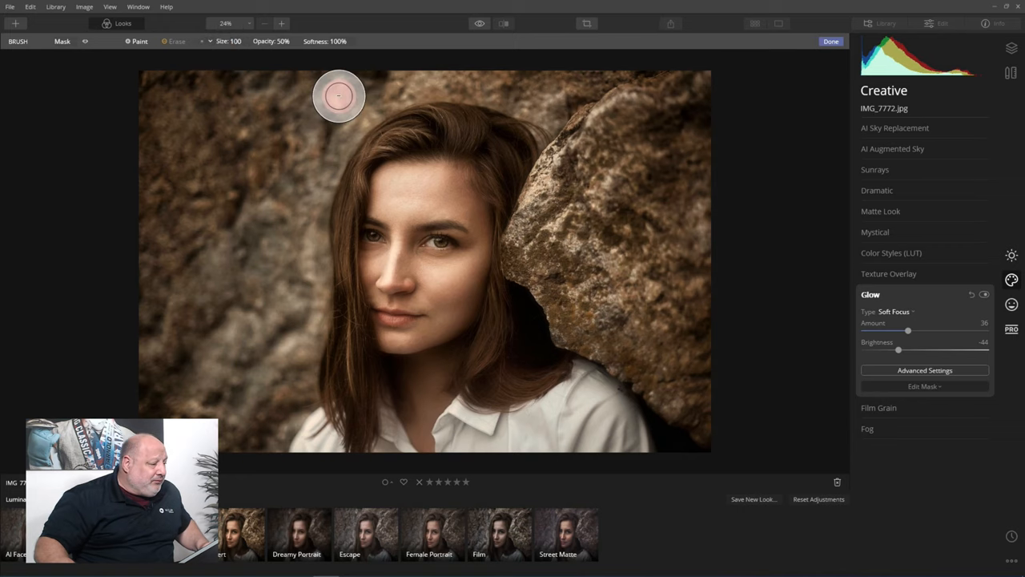
{"action": "left_click", "coordinate": [271, 42]}
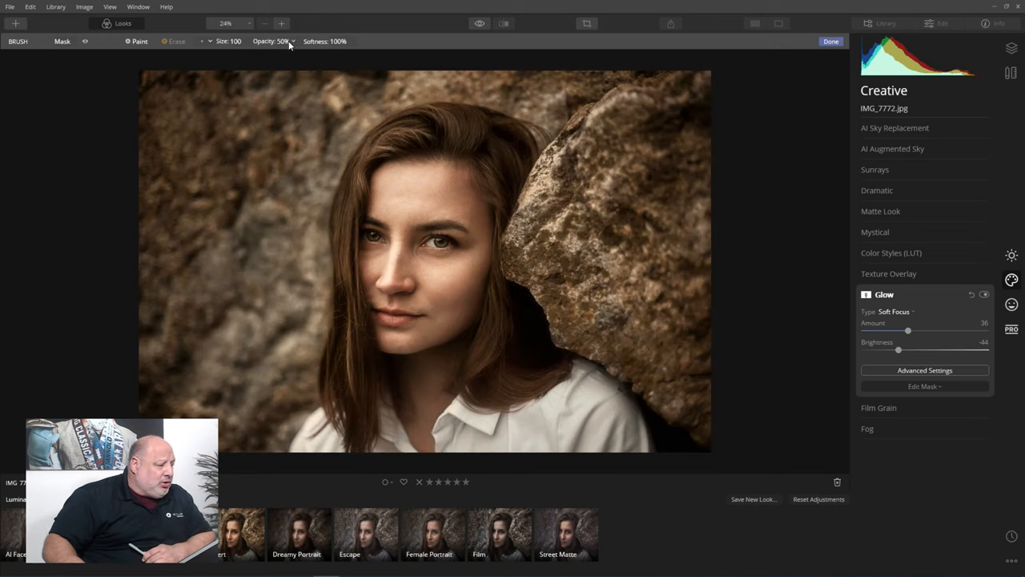
{"action": "left_click", "coordinate": [272, 41]}
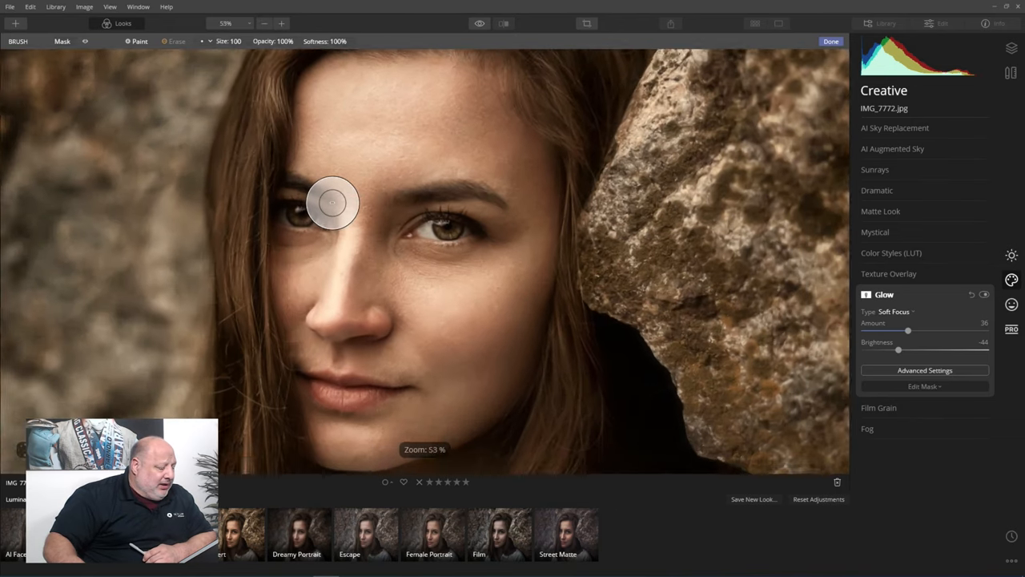
Zoom in to brush the Glow off her face, then fit the photo back in view.
{"action": "scroll", "scroll_direction": "up", "scroll_amount": 3}
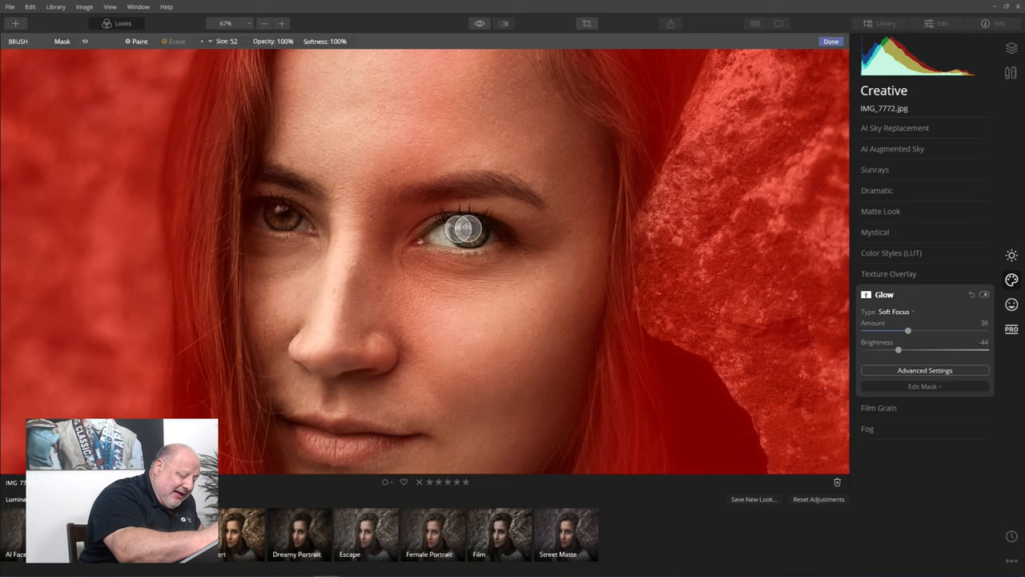
{"action": "mouse_move", "coordinate": [279, 221]}
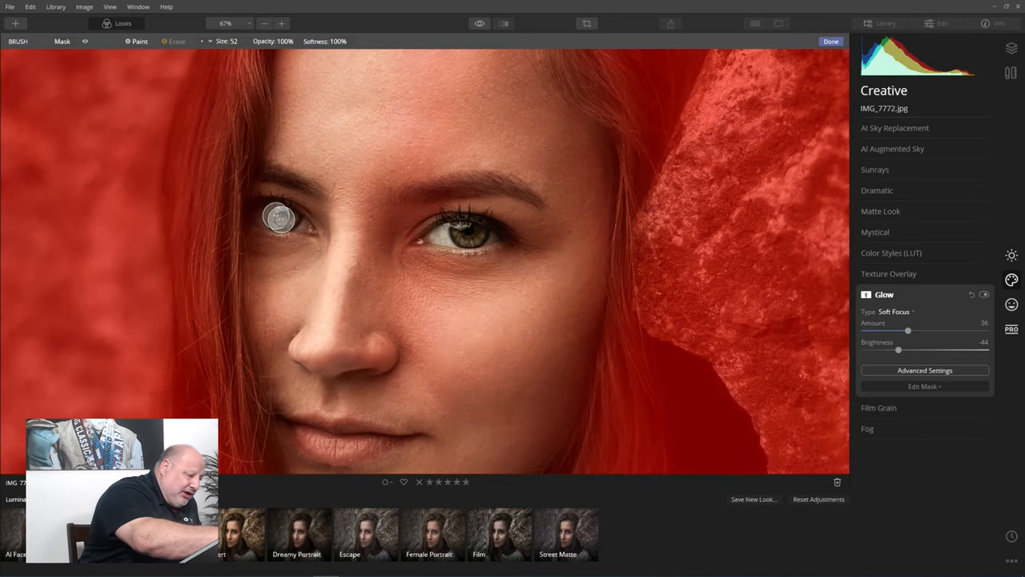
{"action": "mouse_move", "coordinate": [273, 212]}
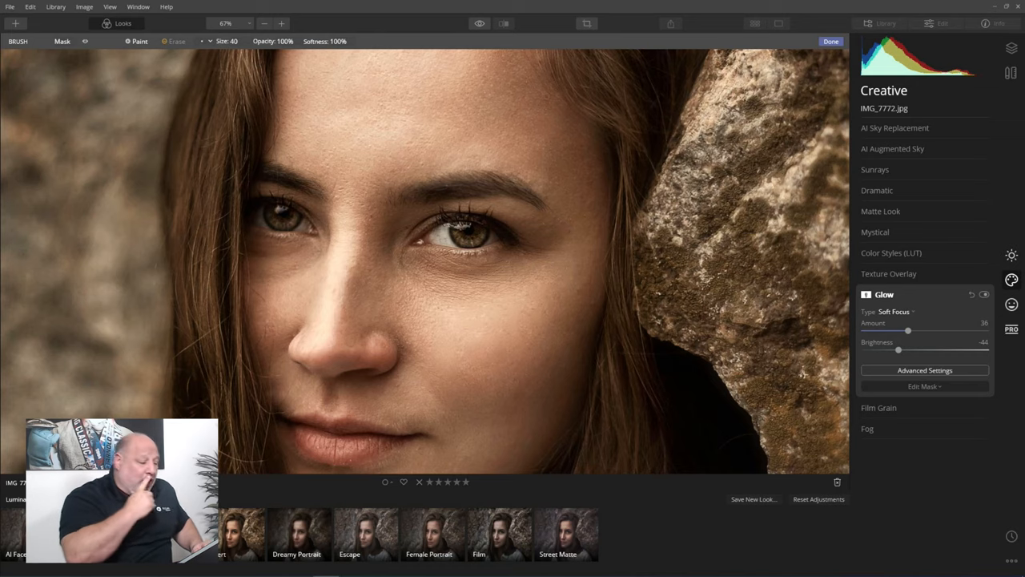
{"action": "left_click", "coordinate": [359, 379]}
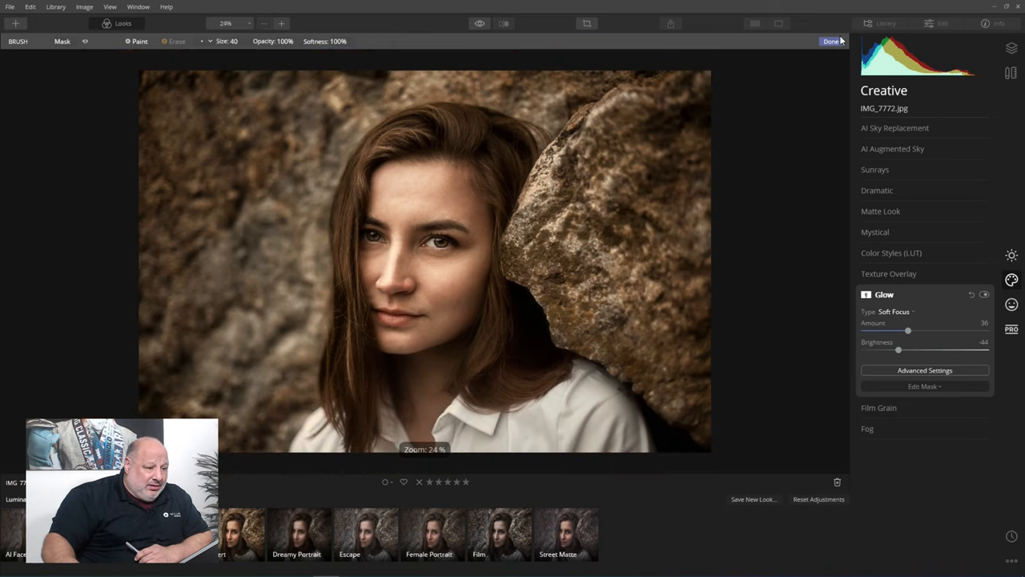
Finish the mask, retune Glow to Amount 34 and Brightness -17, and compare with the original.
{"action": "left_click", "coordinate": [830, 42]}
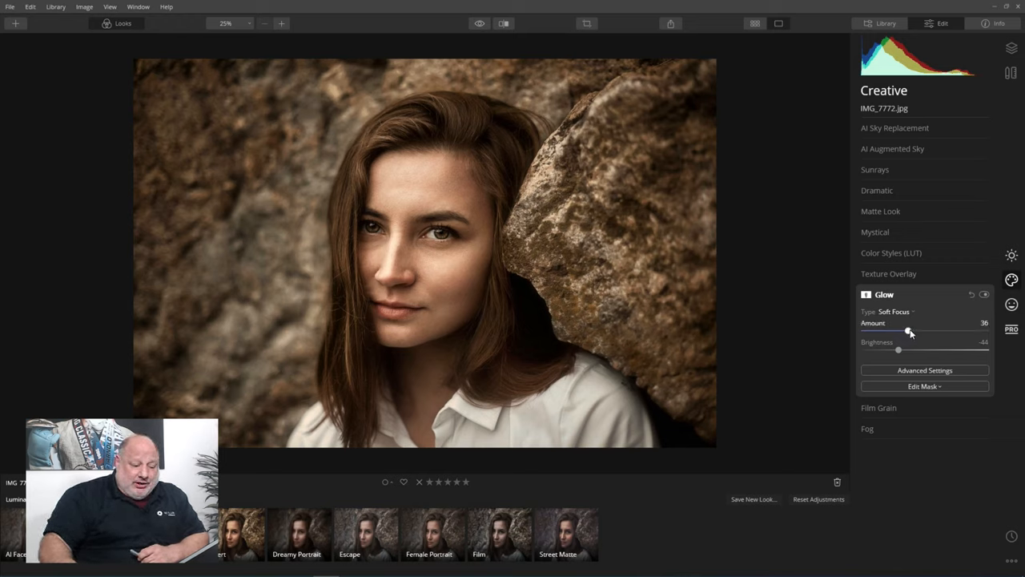
{"action": "left_click_drag", "start_coordinate": [907, 330], "coordinate": [865, 330]}
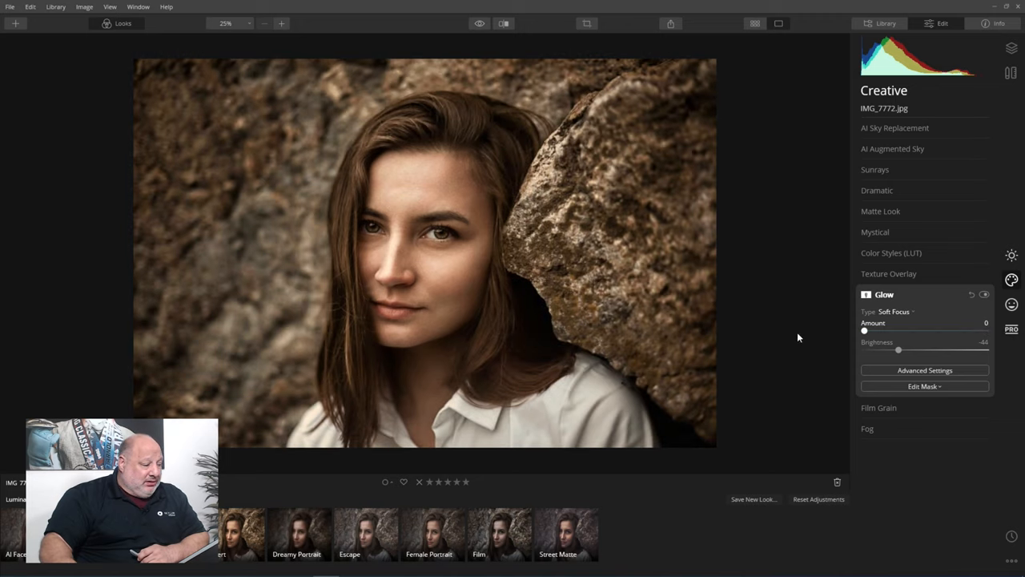
{"action": "left_click_drag", "start_coordinate": [865, 330], "coordinate": [947, 330]}
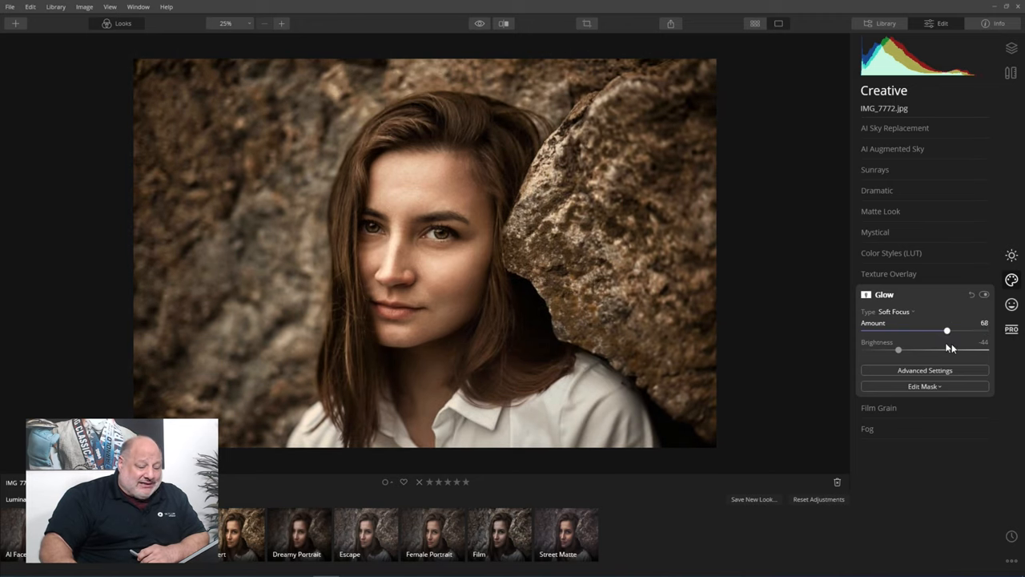
{"action": "left_click_drag", "start_coordinate": [949, 331], "coordinate": [921, 330]}
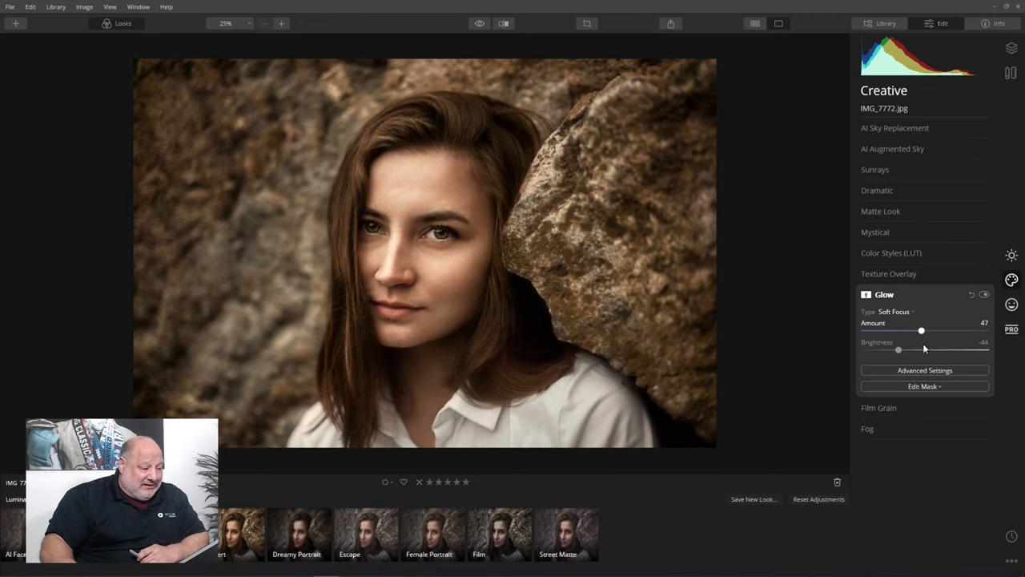
{"action": "left_click_drag", "start_coordinate": [898, 349], "coordinate": [878, 349]}
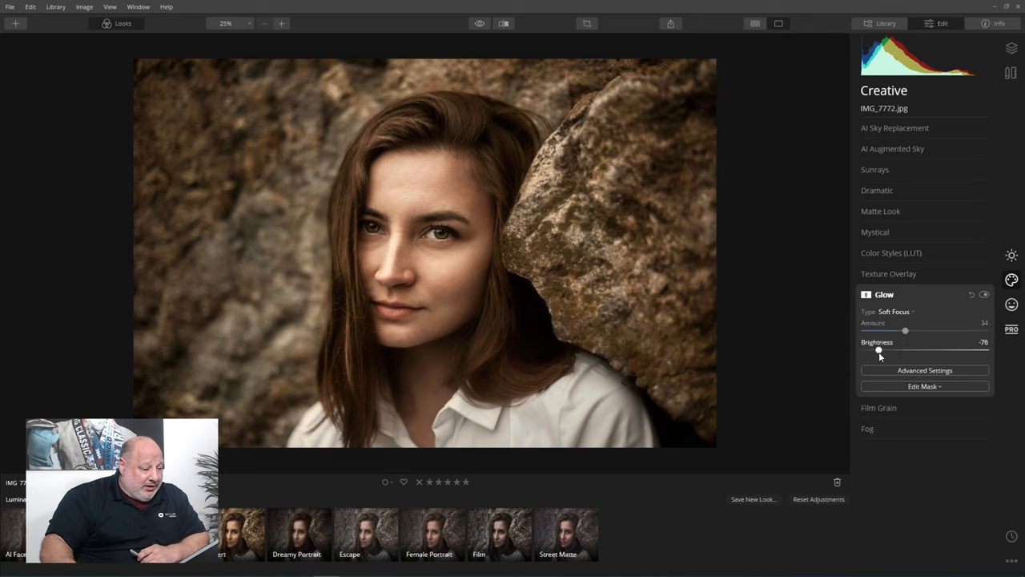
{"action": "left_click_drag", "start_coordinate": [878, 352], "coordinate": [915, 352]}
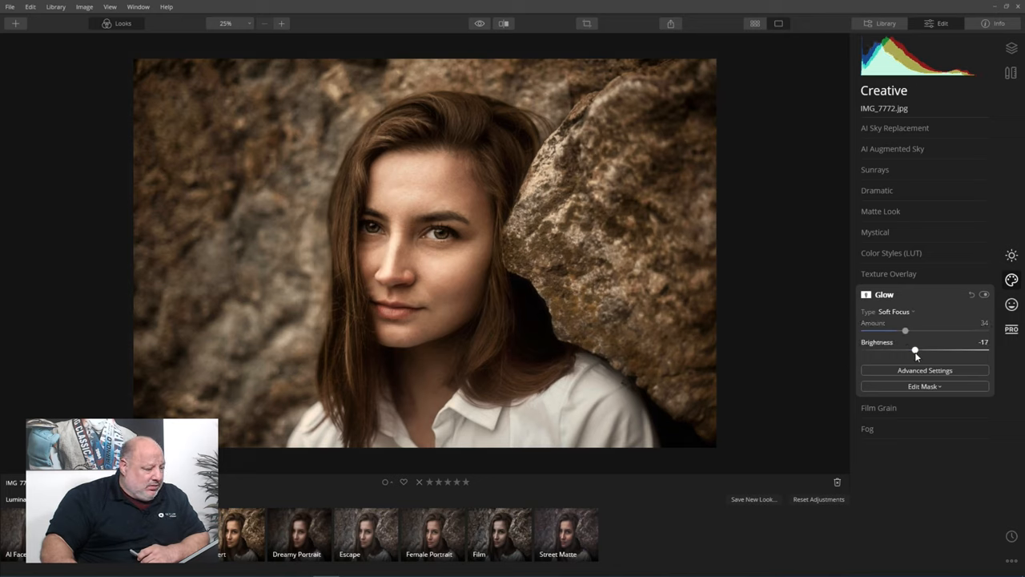
{"action": "left_click", "coordinate": [479, 24]}
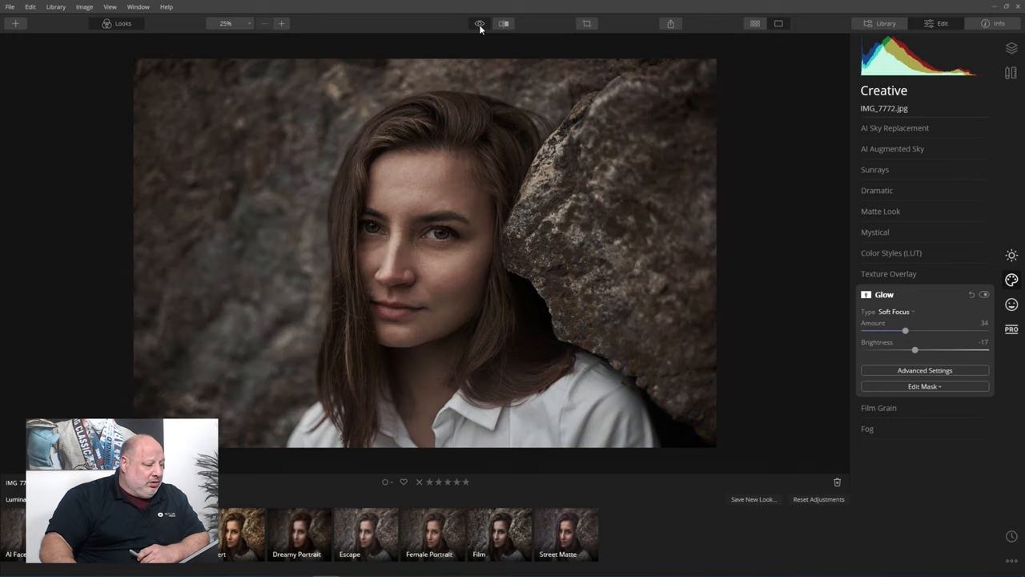